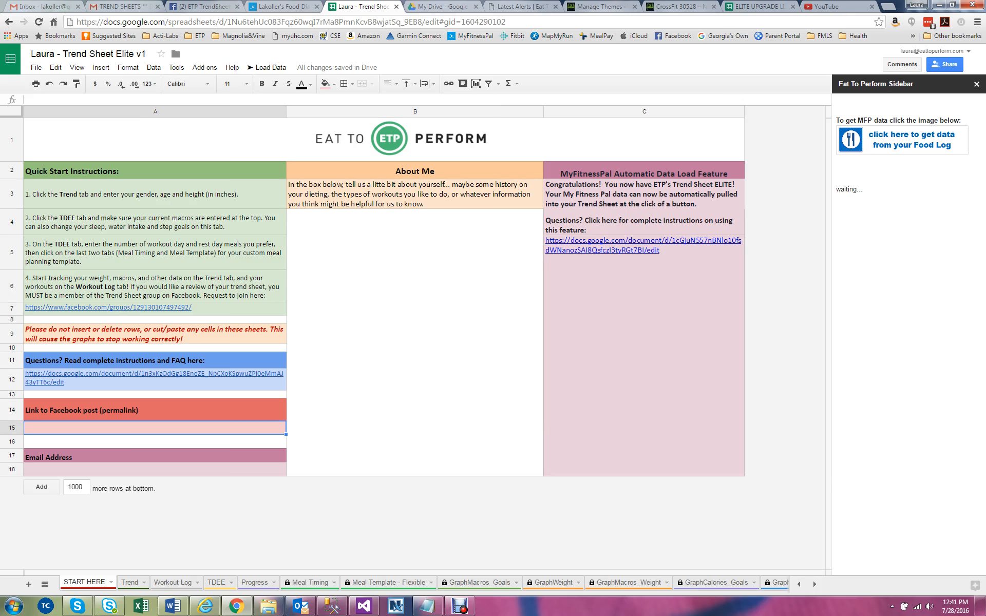
- Leave the START HERE instructions and switch to the Trend sheet
left_click(154, 469)
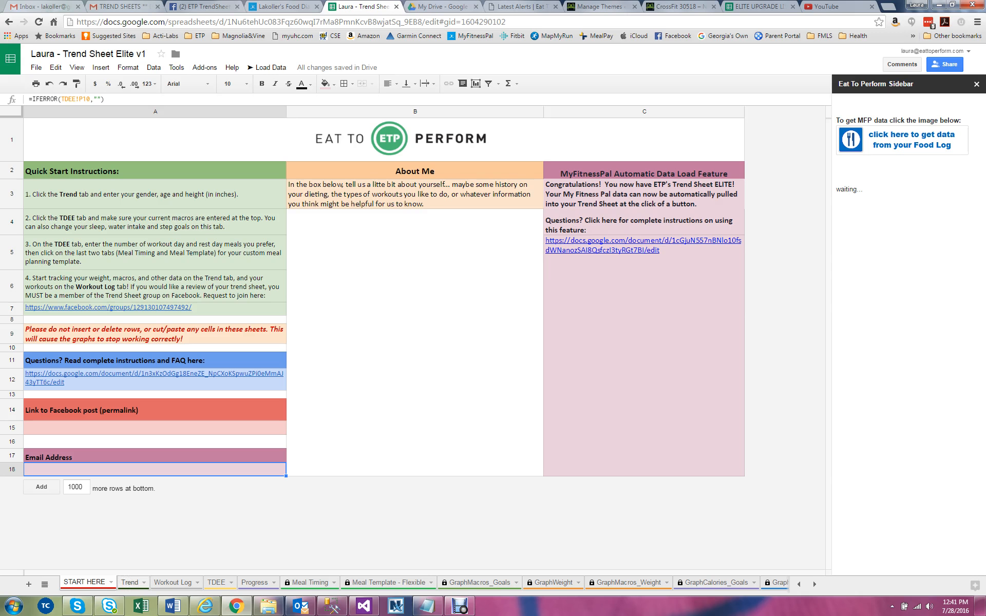
left_click(129, 582)
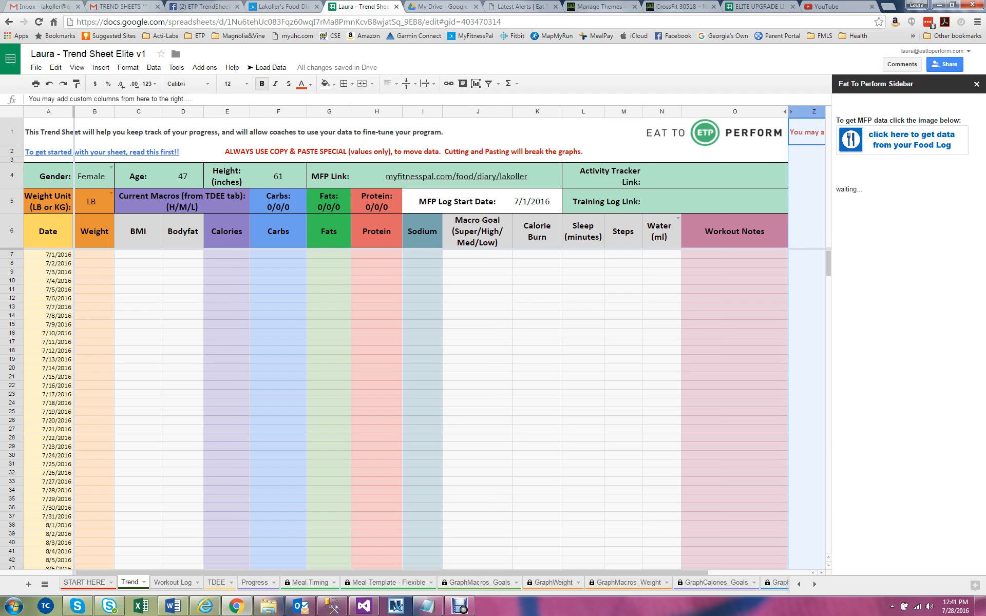
- Change the first date in A7 to 7/15/2016, then follow the MFP Link to the MyFitnessPal food diary
left_click(48, 255)
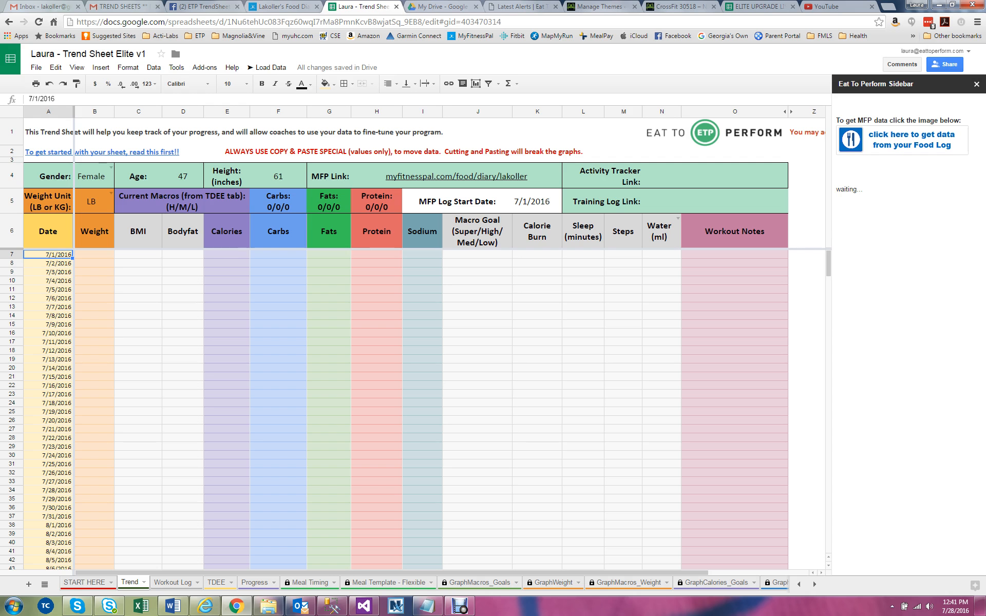
type("7")
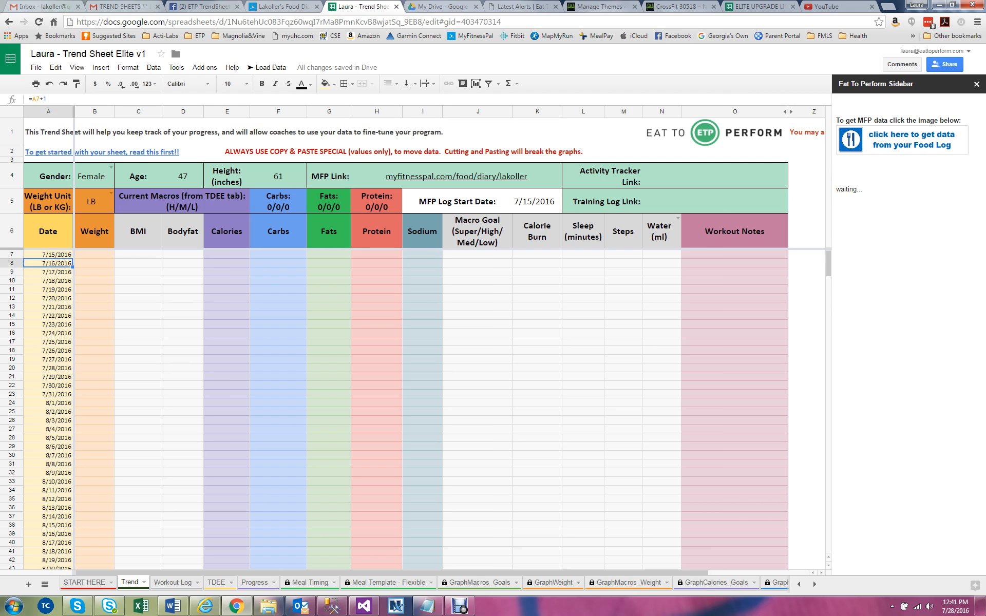
left_click(92, 175)
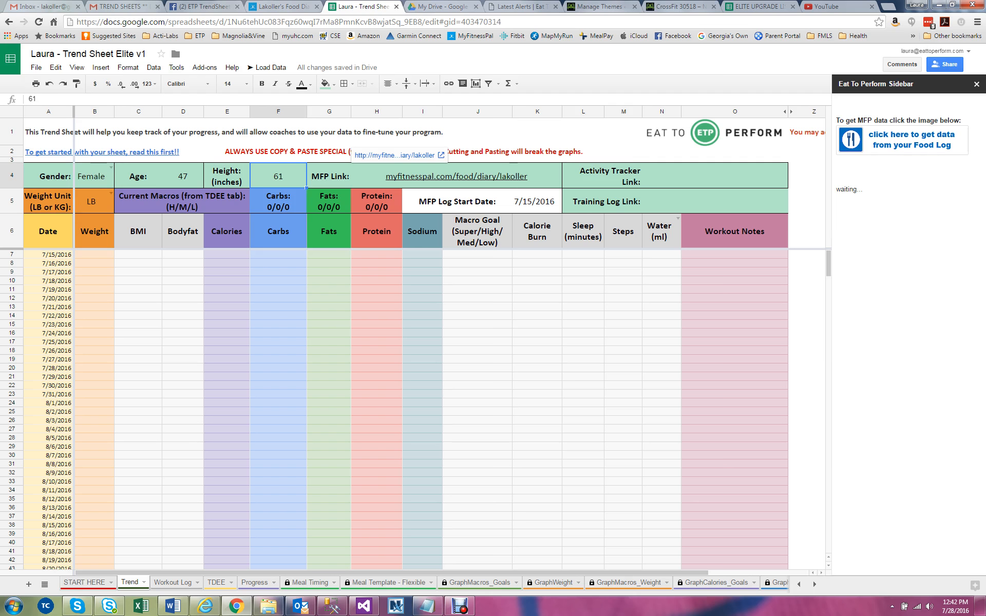
left_click(460, 175)
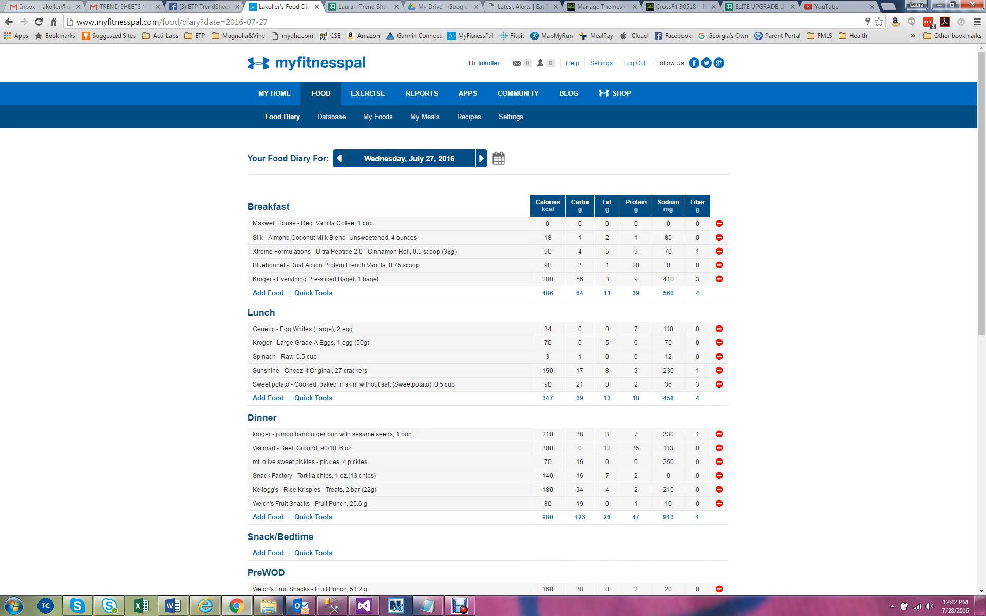
mouse_move(488, 63)
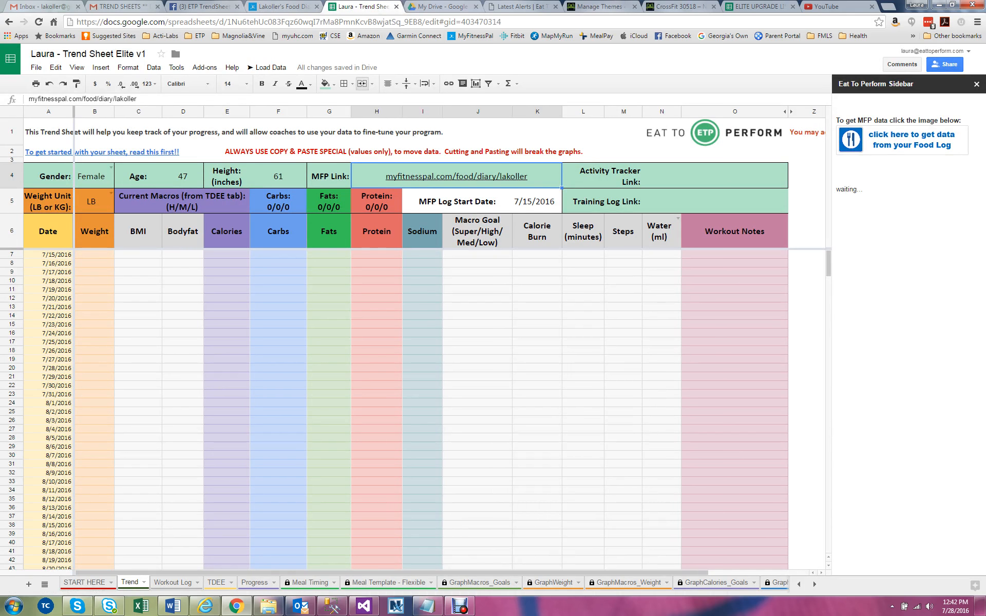
- Review the MFP and Activity Tracker link cells, then return the date column start to 7/1/2016
left_click(715, 175)
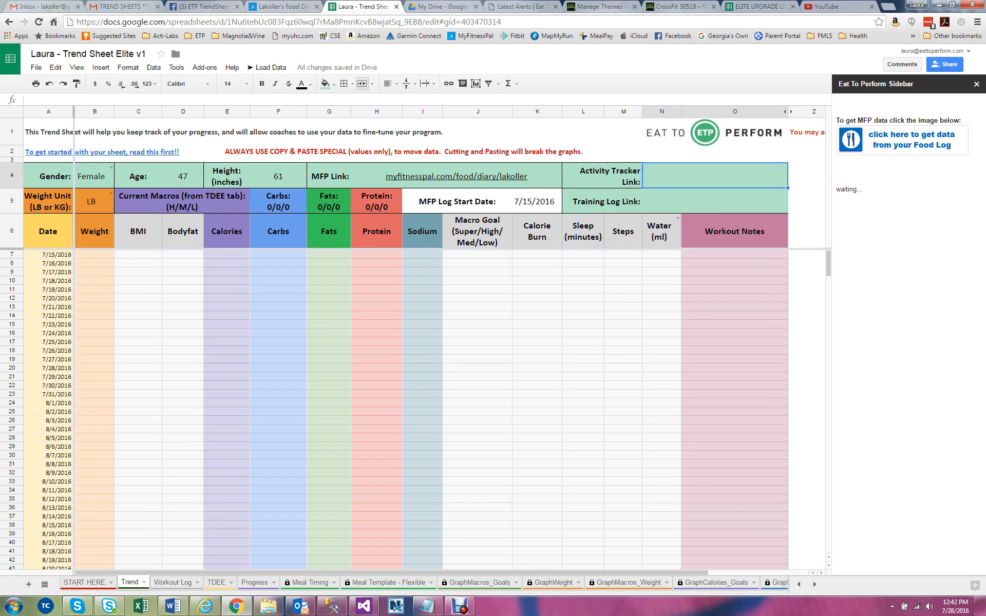
left_click(715, 200)
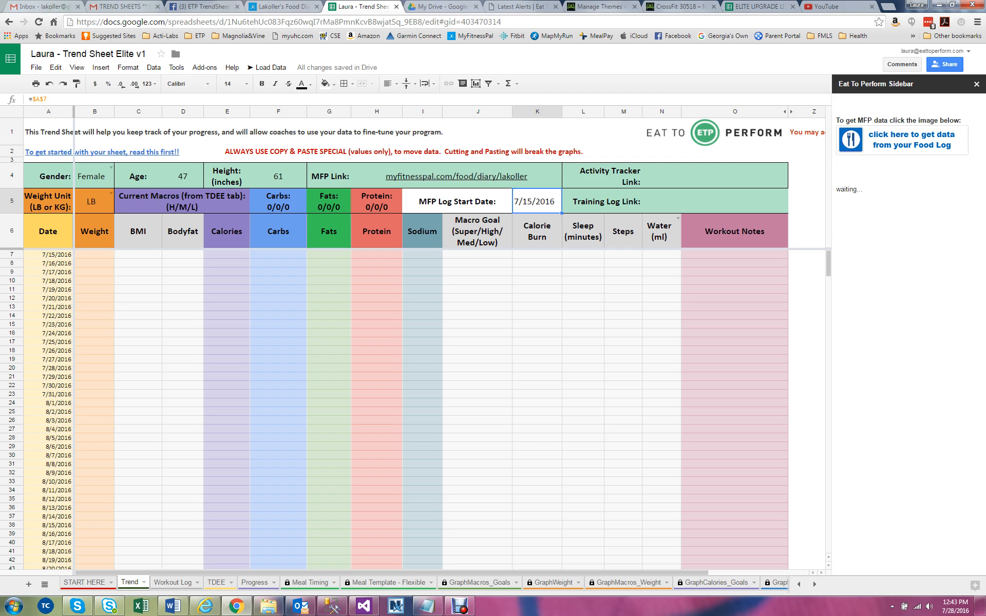
left_click(47, 253)
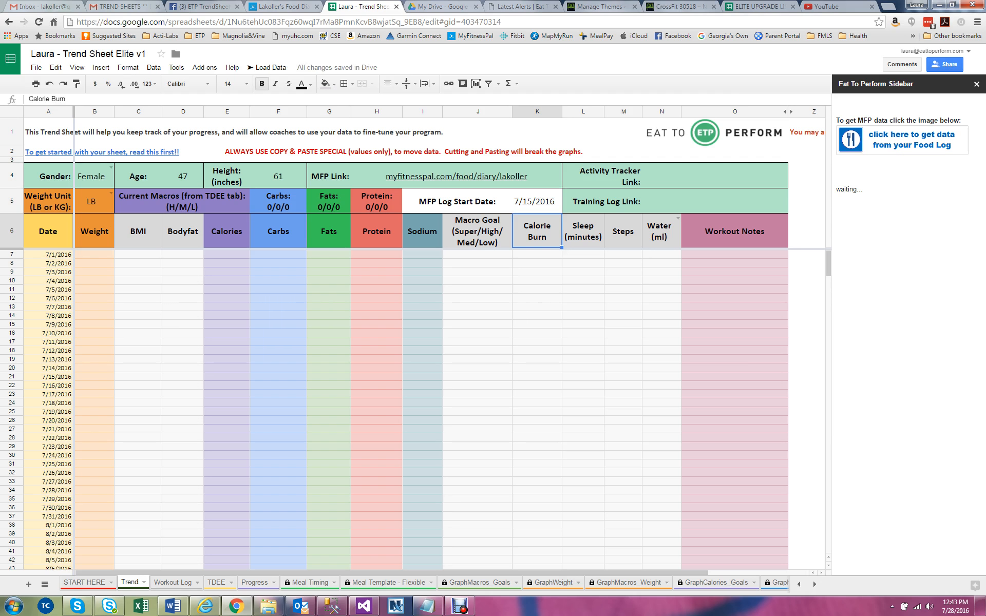
left_click(95, 254)
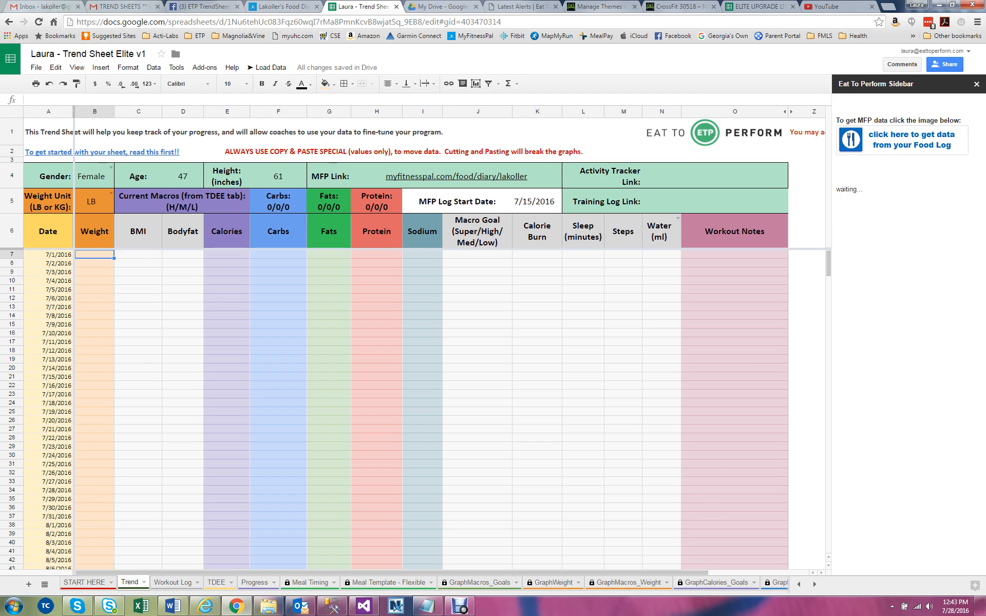
left_click(138, 255)
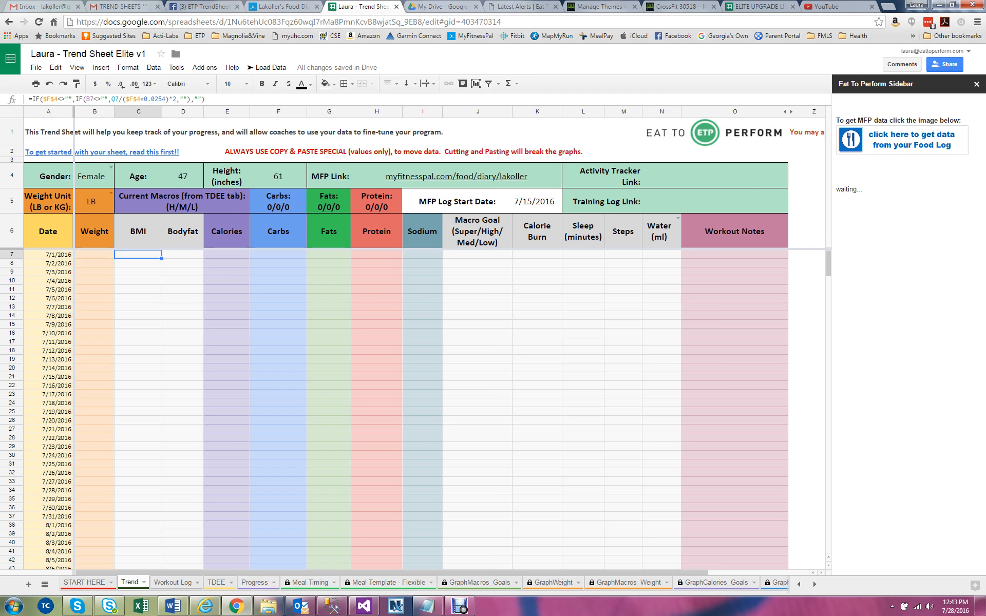
left_click(183, 254)
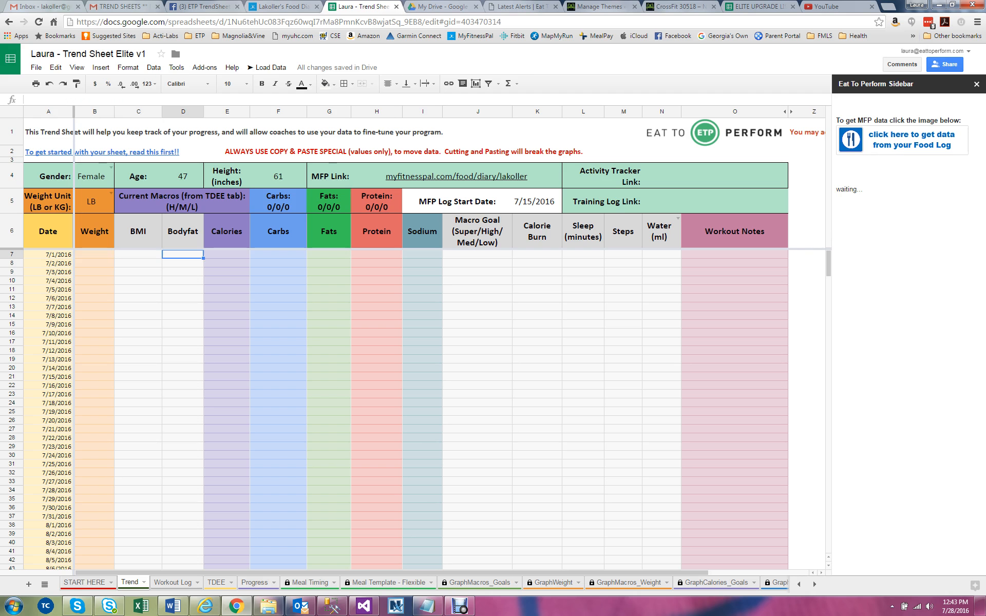
left_click(94, 277)
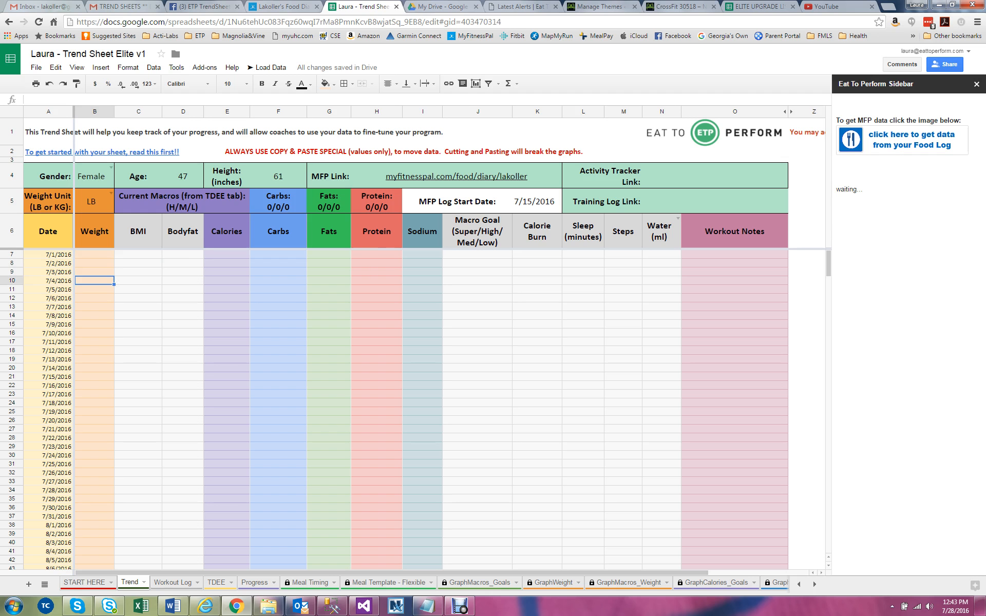
left_click(95, 316)
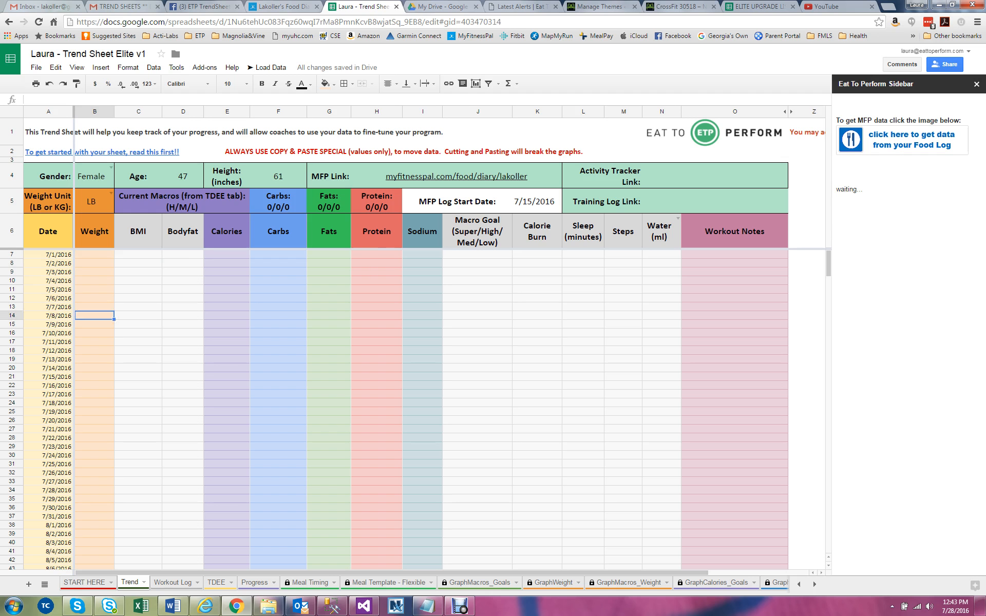
left_click(94, 263)
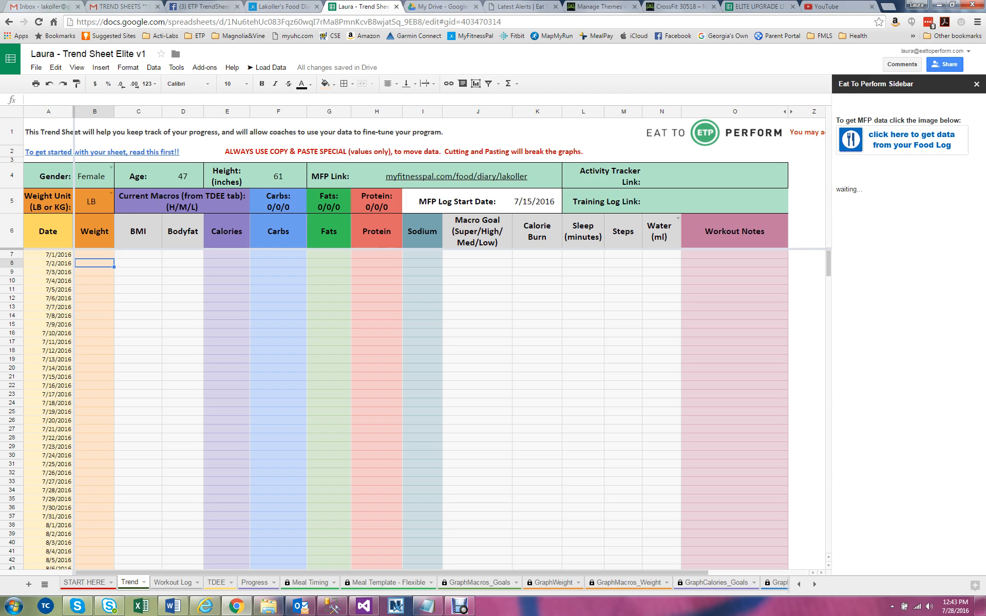
left_click(183, 255)
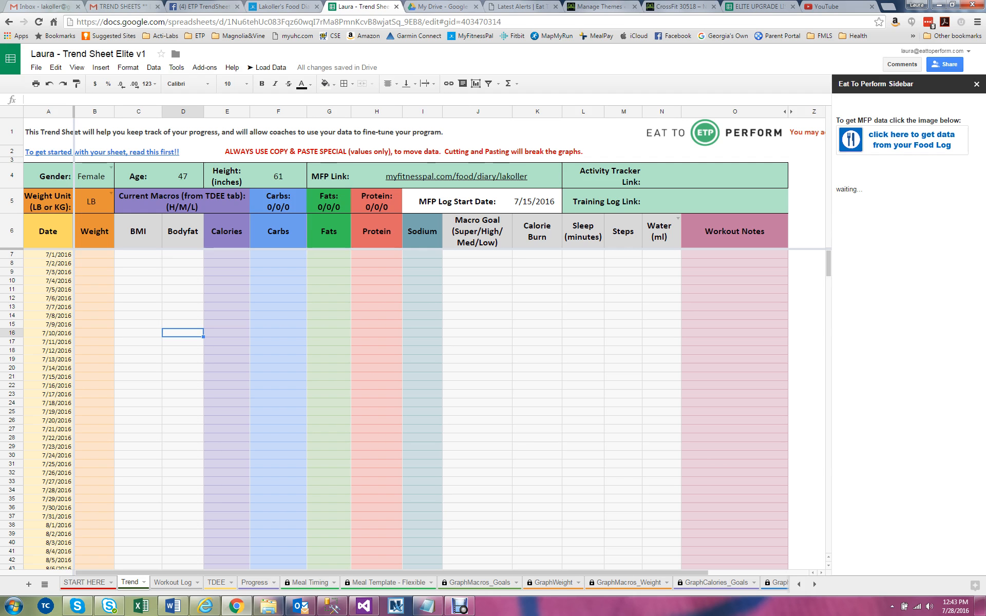
left_click(226, 255)
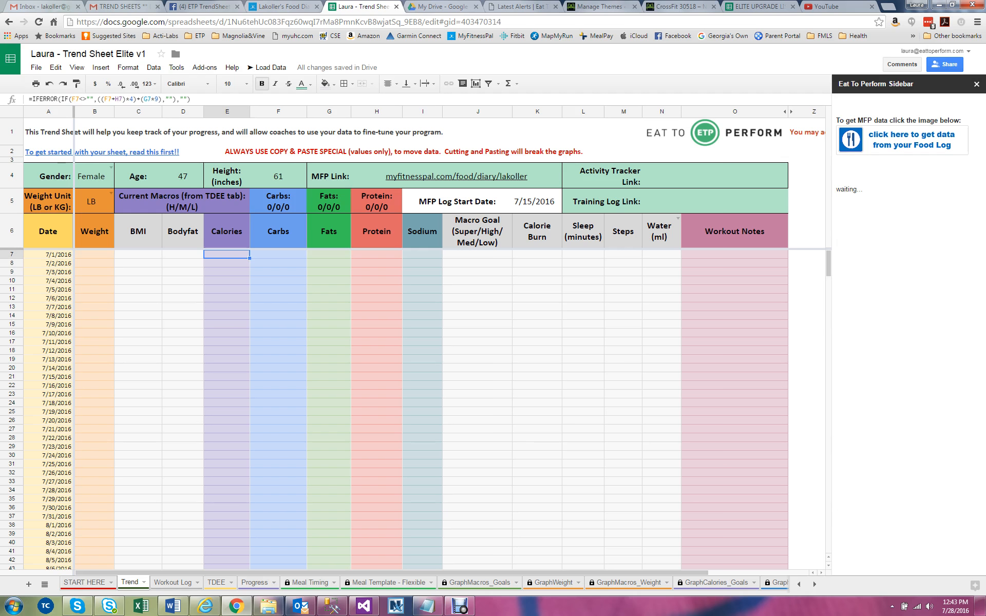
left_click(278, 255)
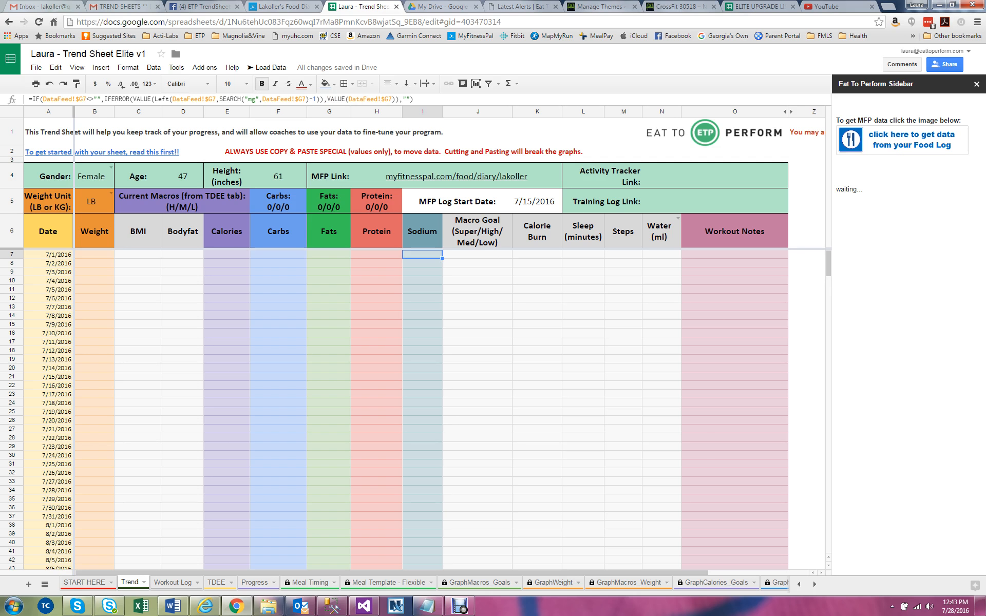
left_click(476, 255)
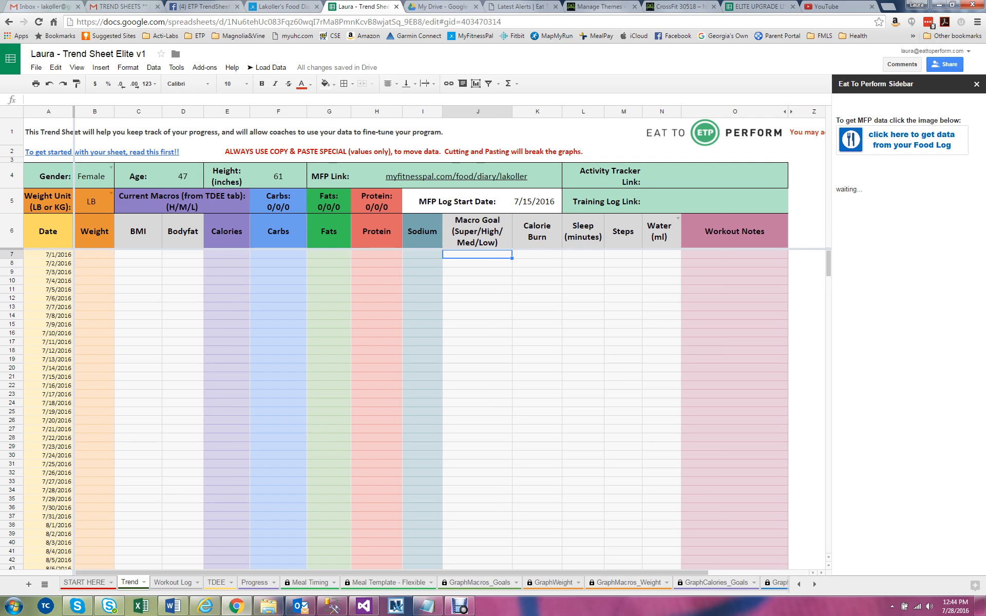
type("H")
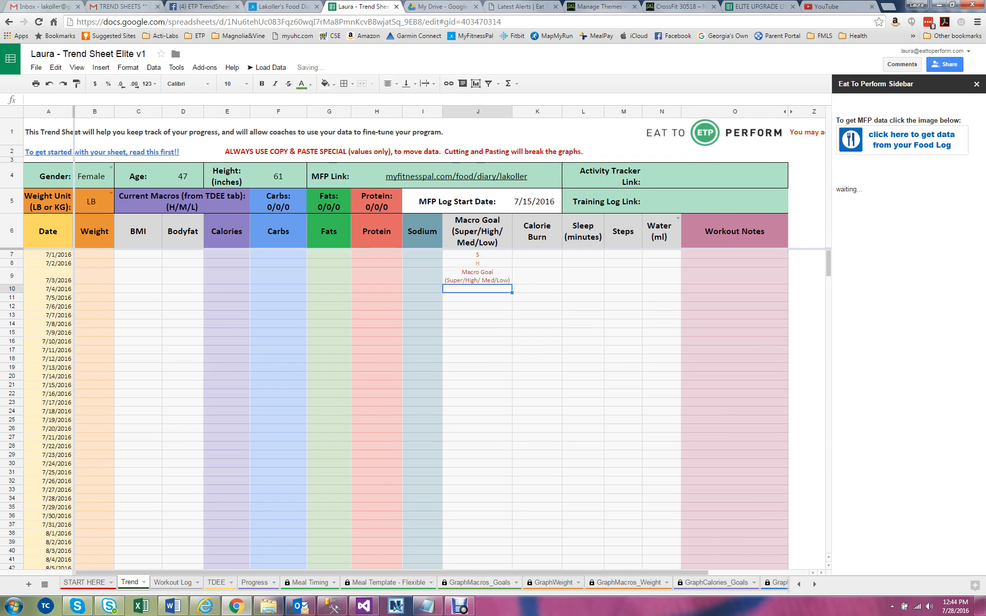
left_click(477, 276)
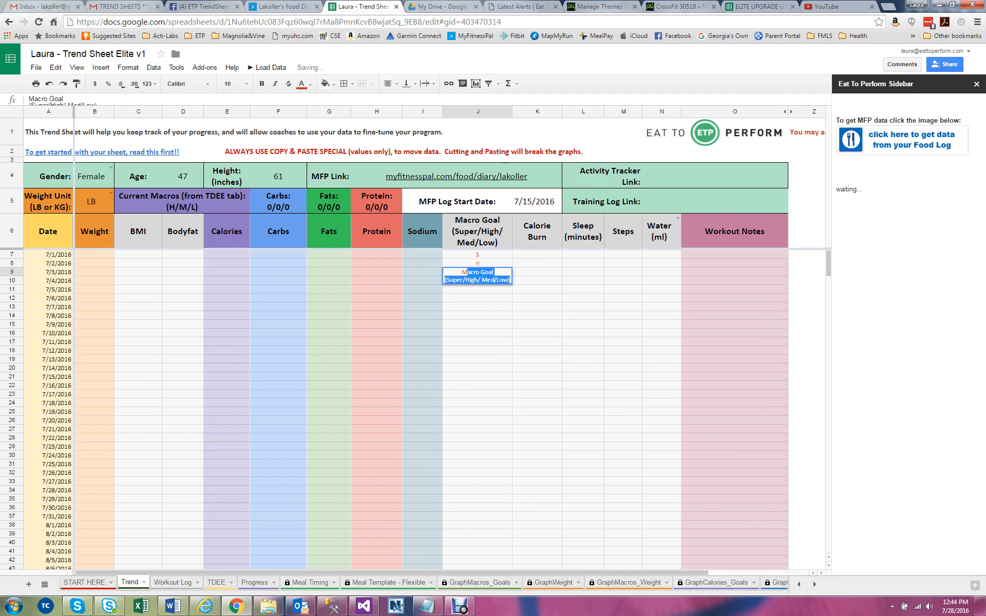
left_click(477, 280)
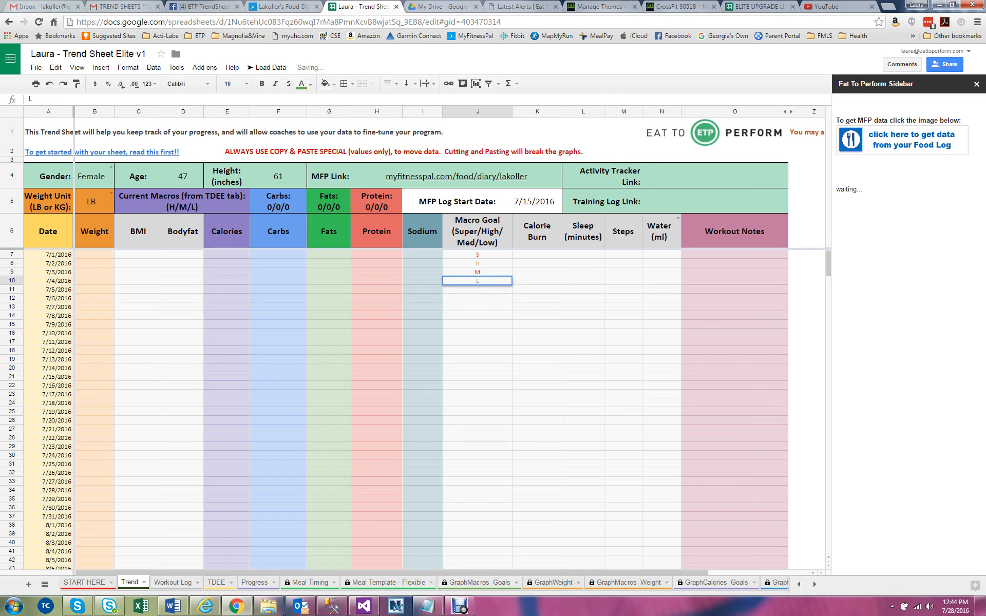
type("Super")
left_click(477, 298)
type("High")
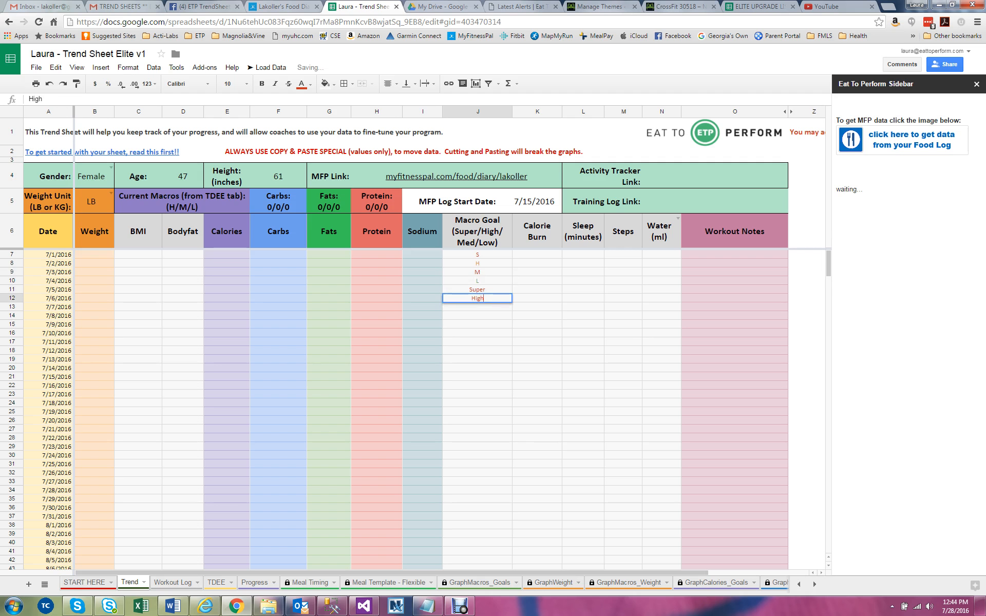
type("Medium")
left_click(478, 315)
type("Low")
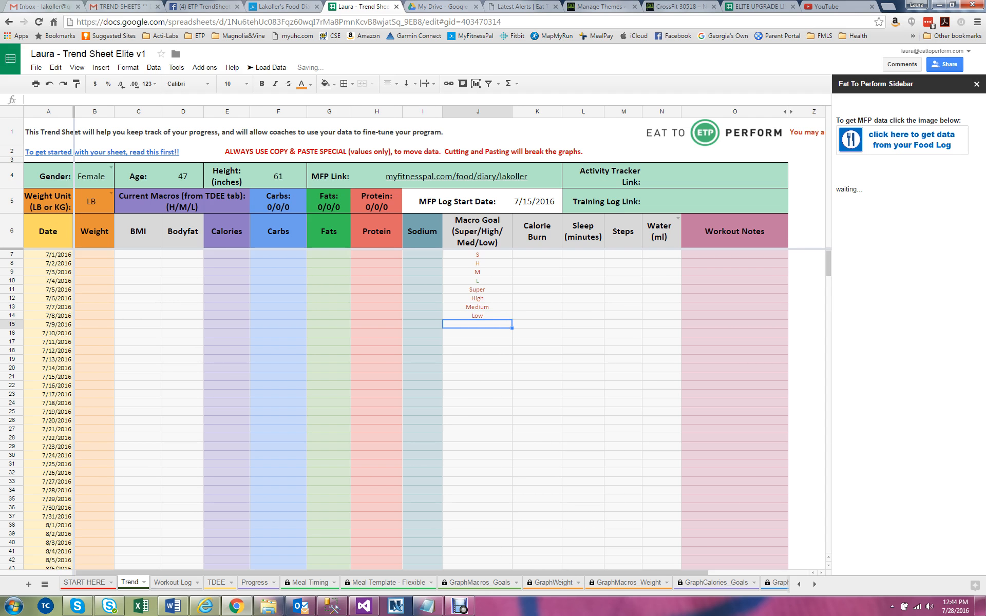
type("High")
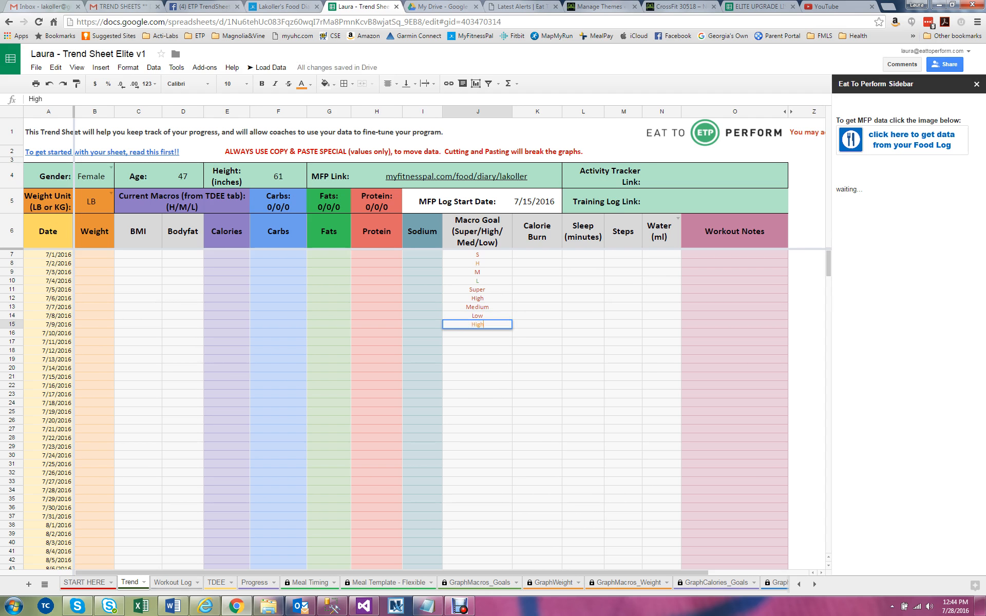
type("/")
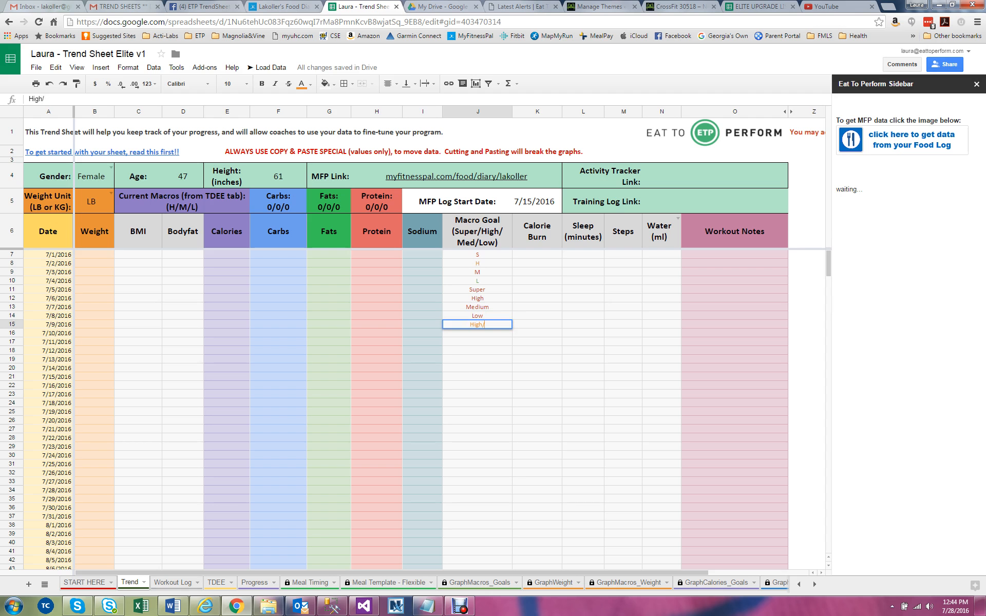
type("medium")
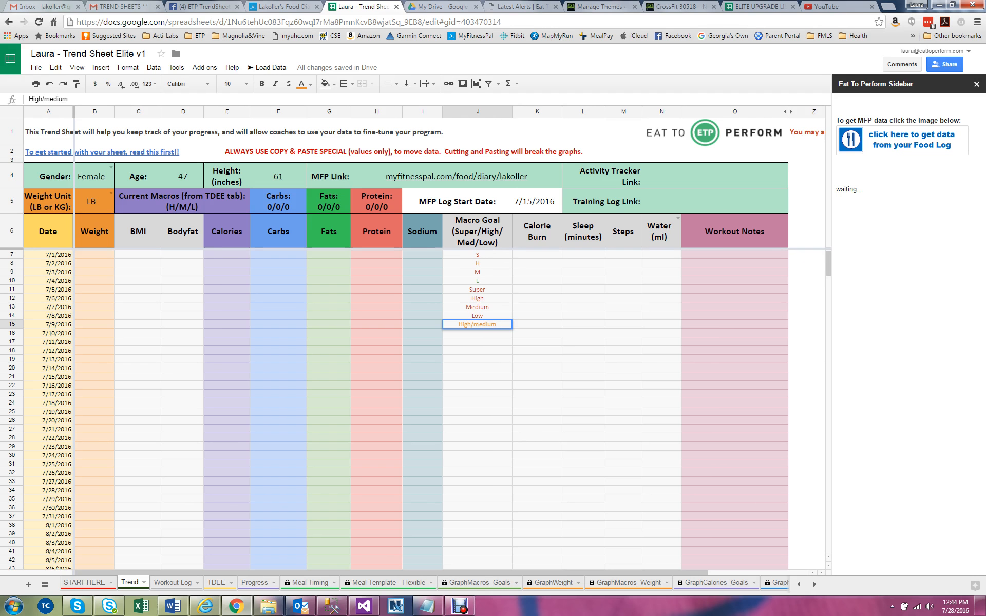
type("Hig")
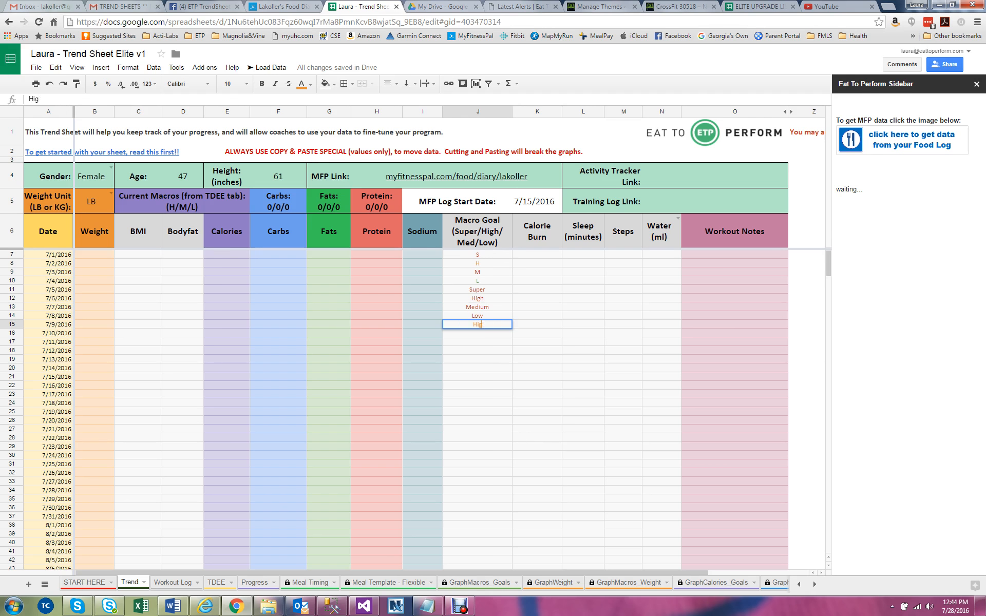
key("Delete")
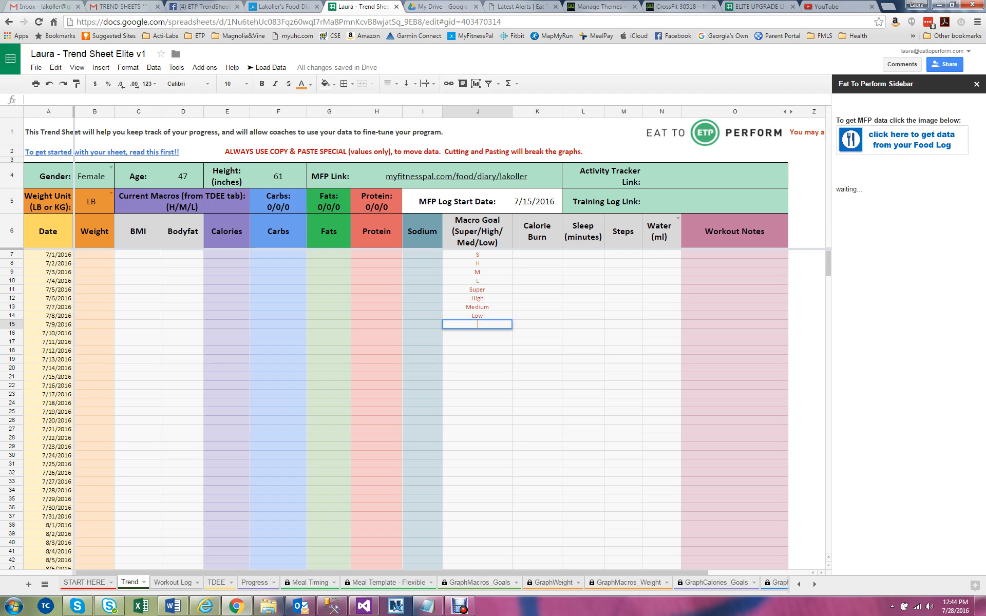
left_click(536, 254)
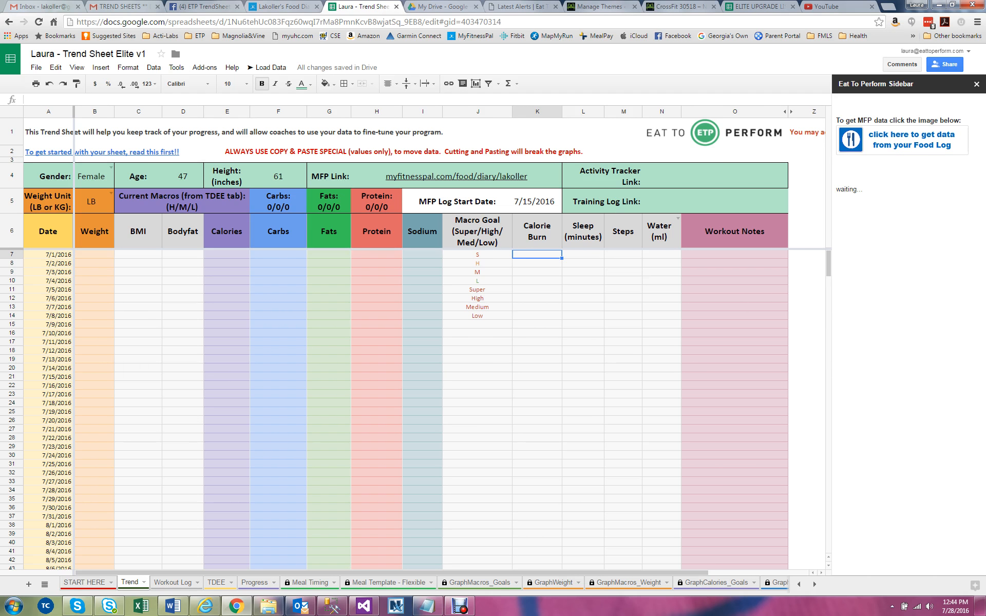
- Rename the water column heading from Water (ml) to Water (oz)
left_click(622, 255)
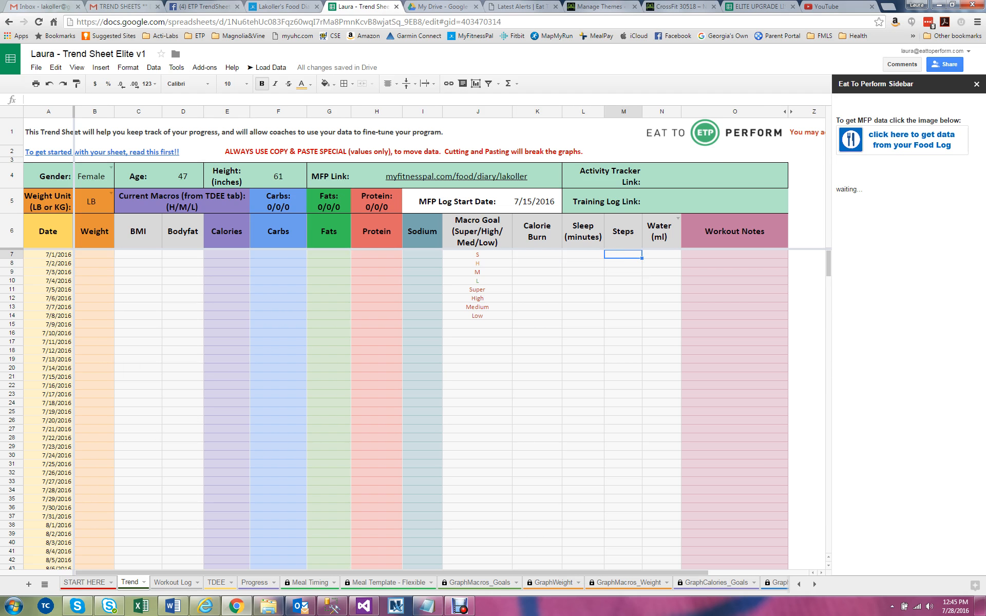
left_click(661, 254)
type("oz")
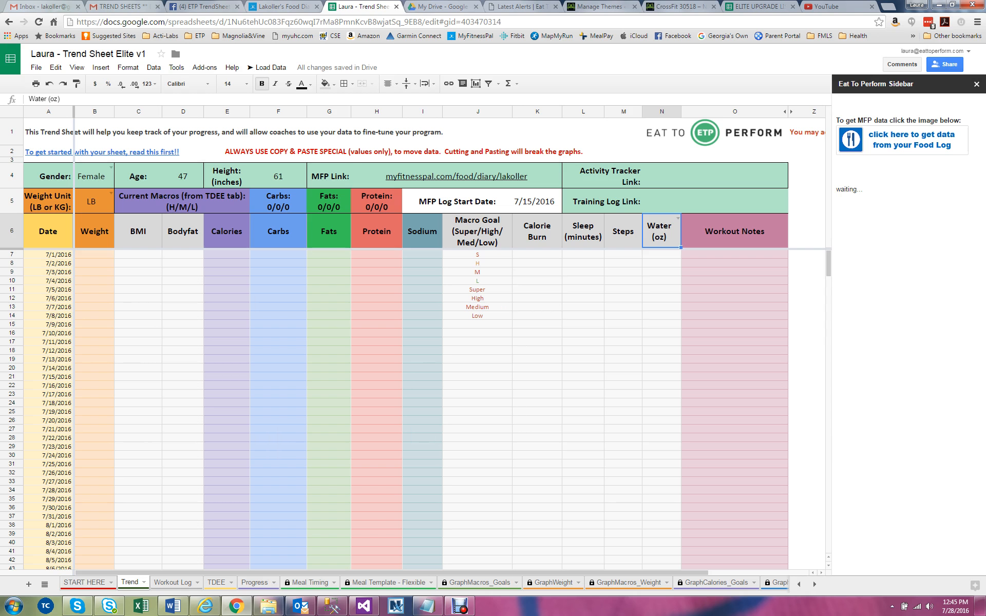
left_click(662, 274)
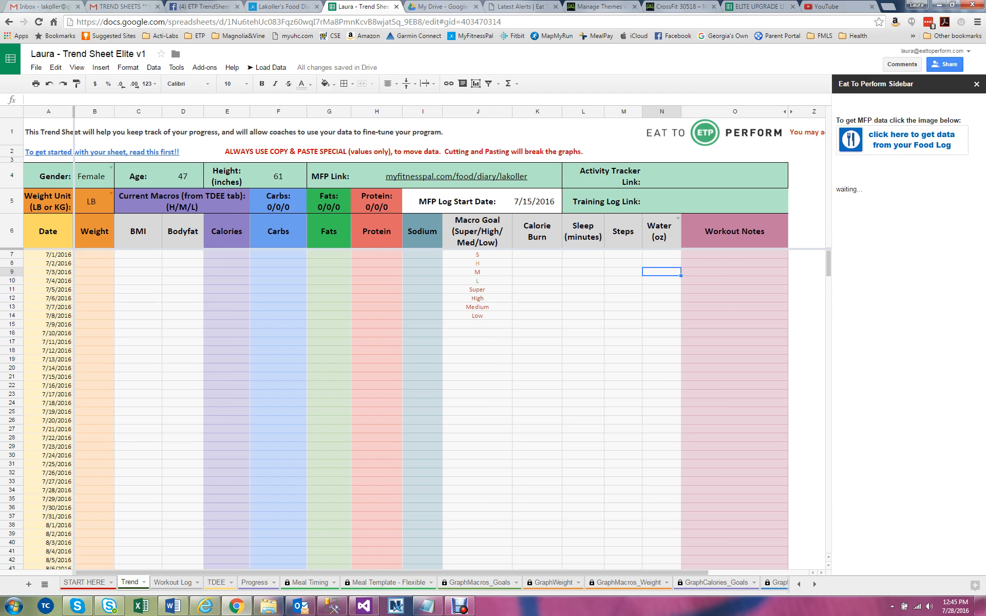
left_click(173, 581)
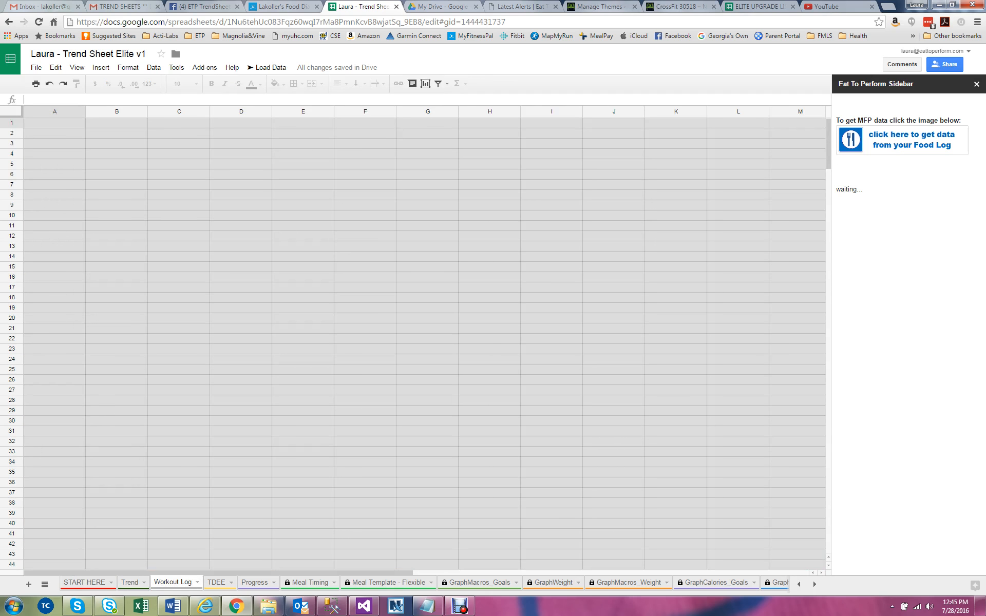
- On the Workout Log sheet, show the Workout 1 Type choices for 7/1/2016
left_click(171, 581)
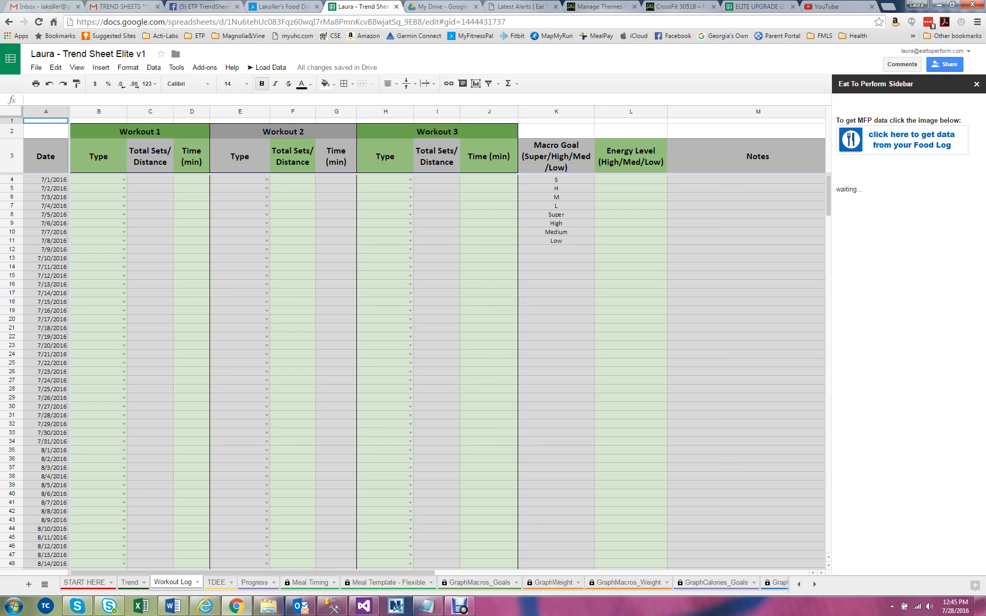
left_click(123, 178)
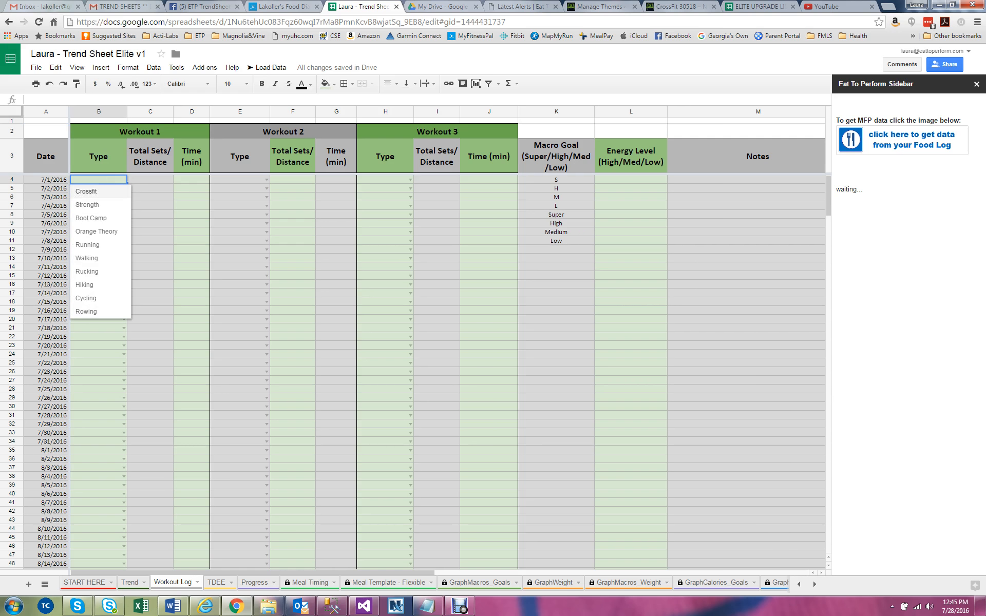
- Add Swimming and Hill Sprints below Rowing in the Workout Types list in column O
scroll("right", 3)
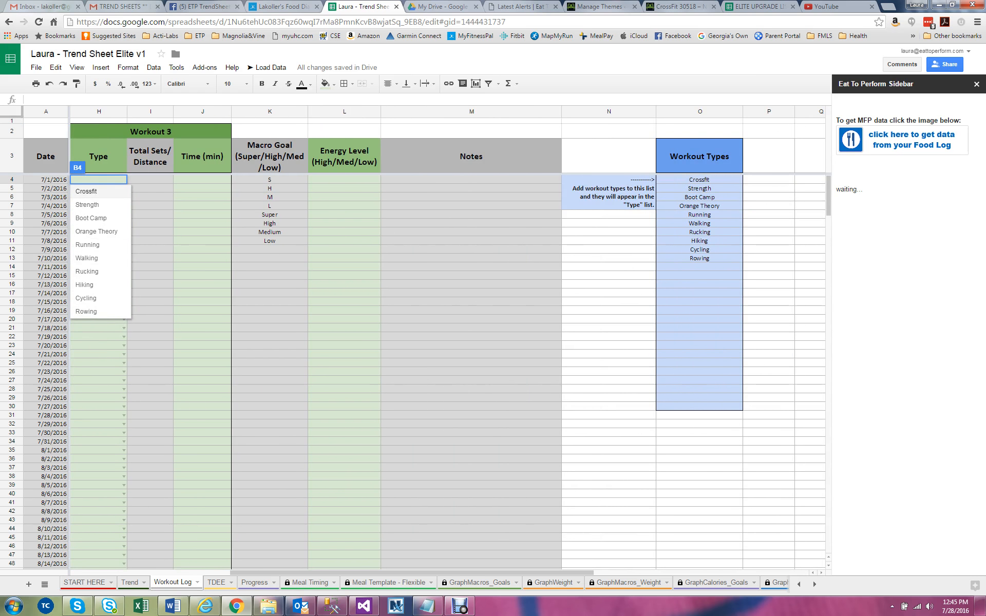
left_click(700, 266)
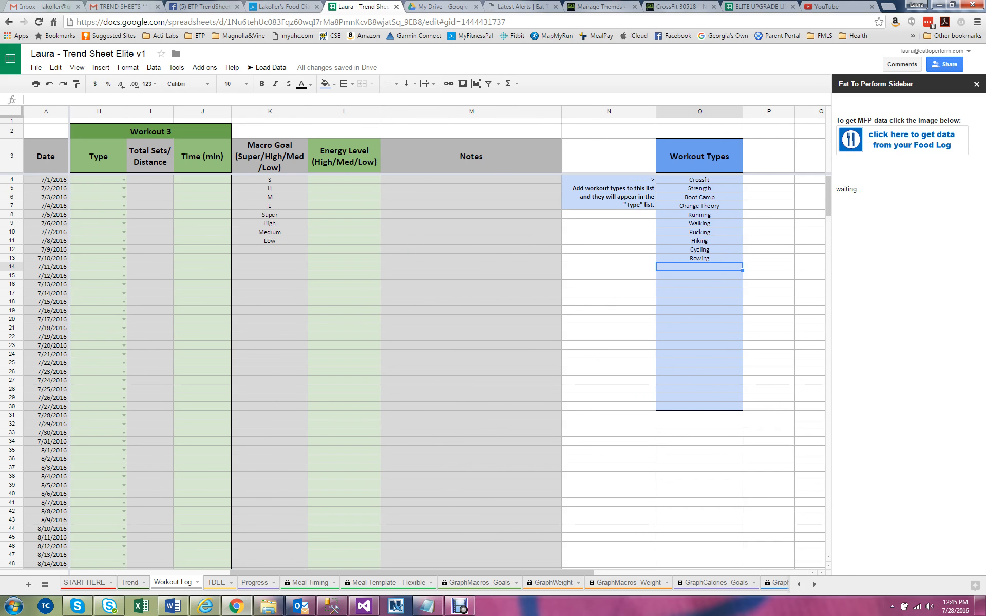
type("Swimming")
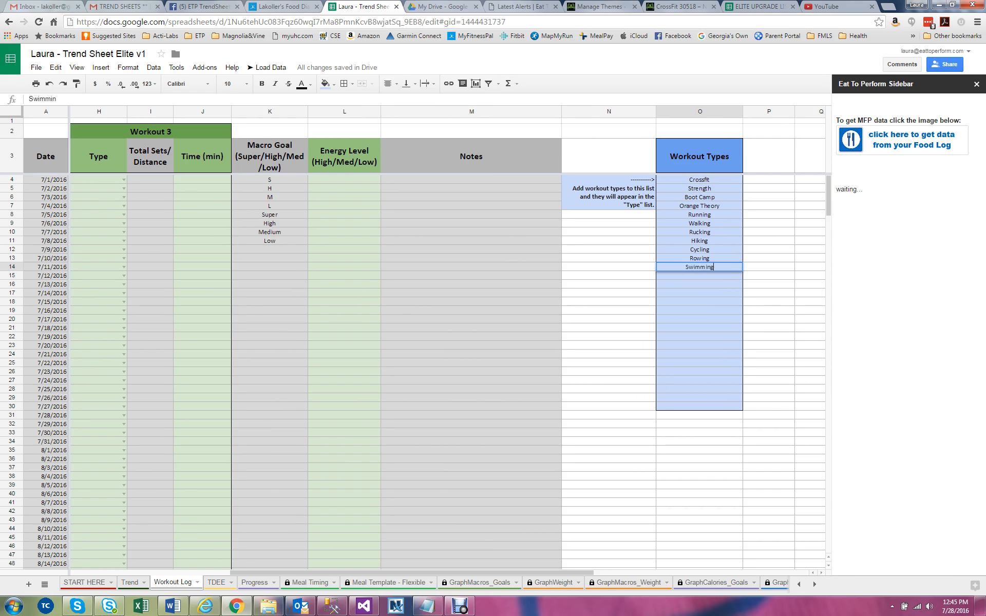
key("Enter")
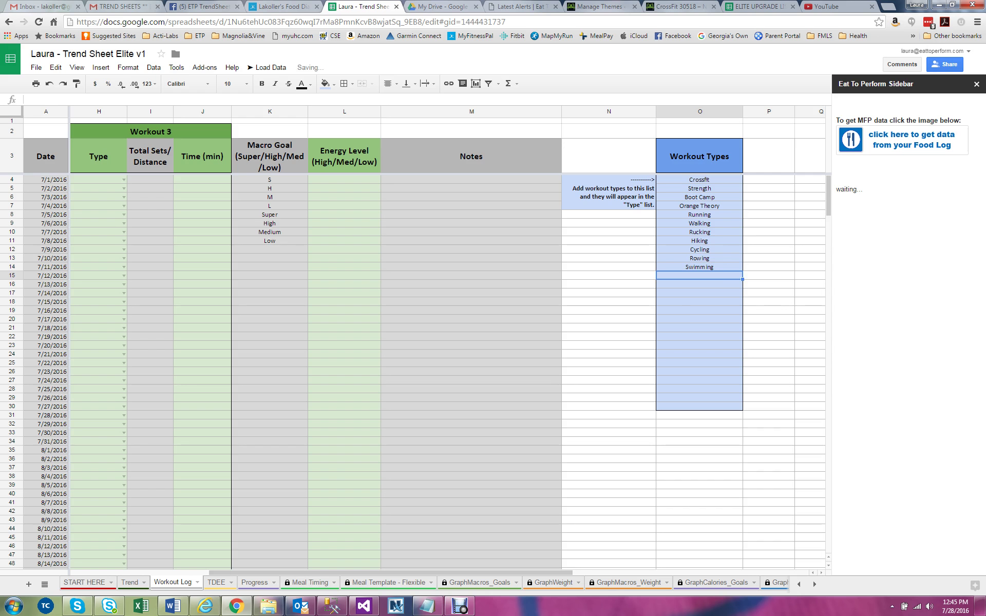
type("Hill")
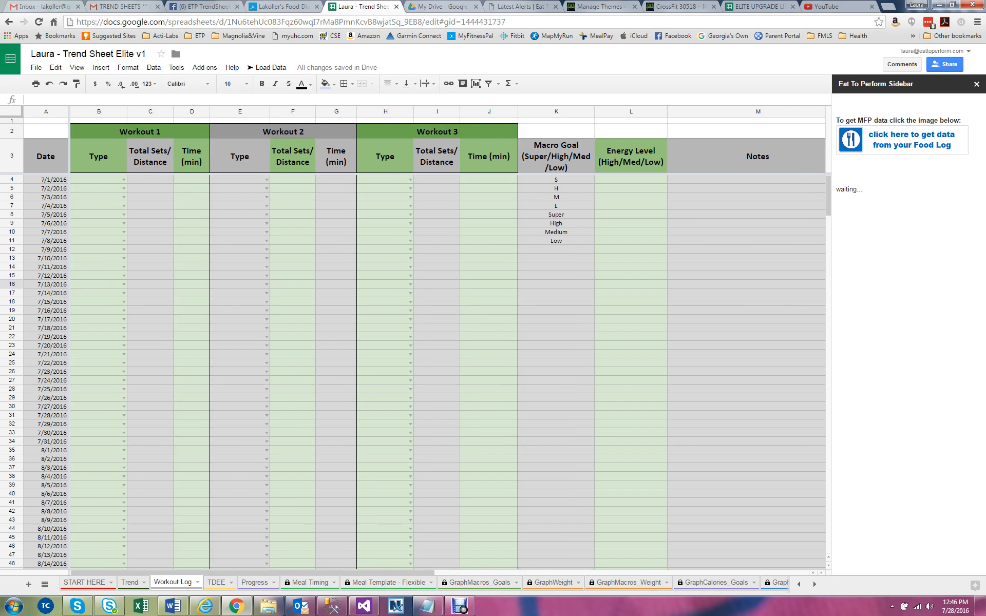
- Pick Swimming as Workout 1 for 7/1/2016 and review its sets/distance and time cells
left_click(124, 179)
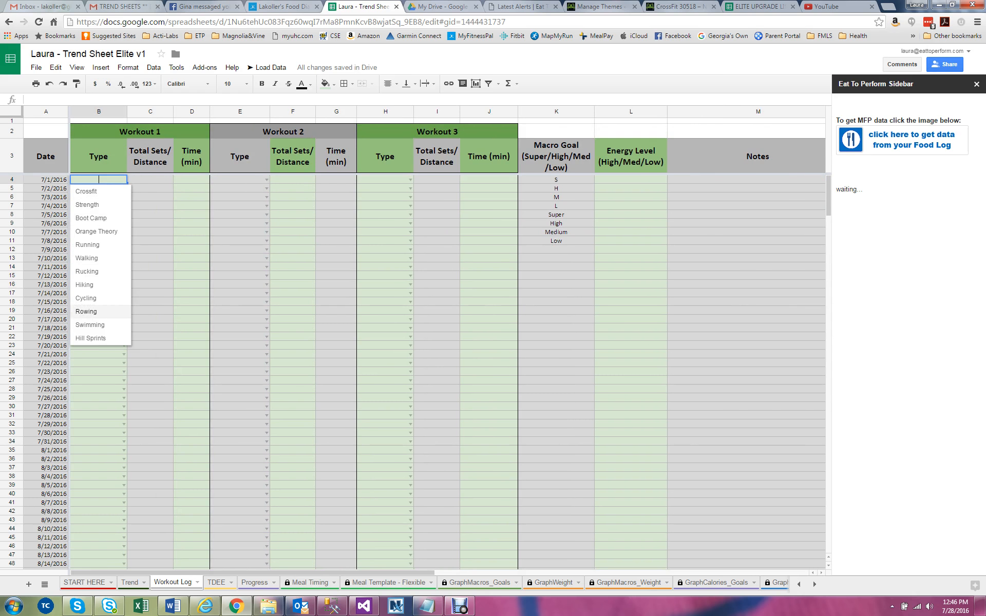
left_click(90, 325)
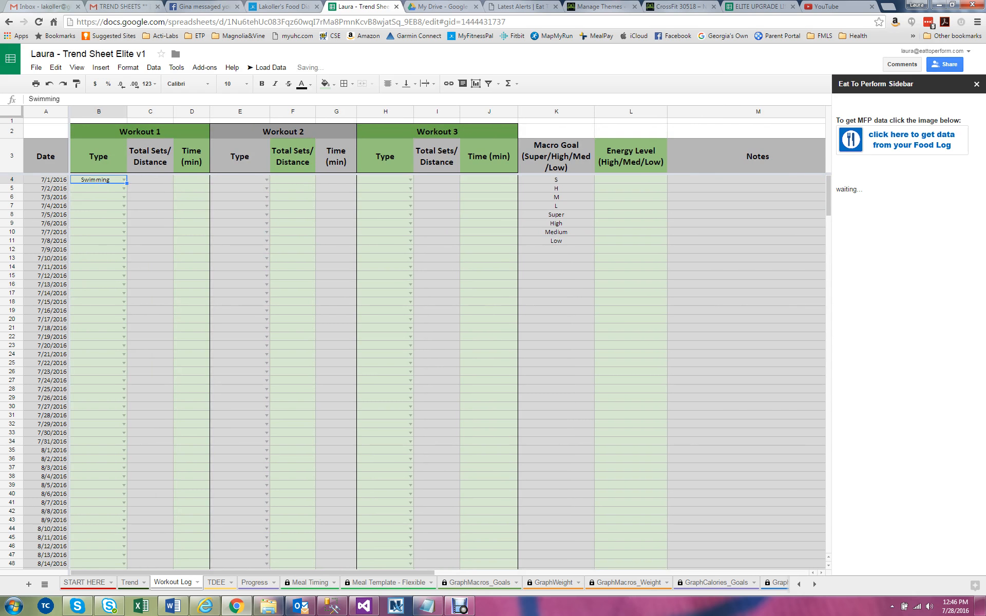
left_click(150, 179)
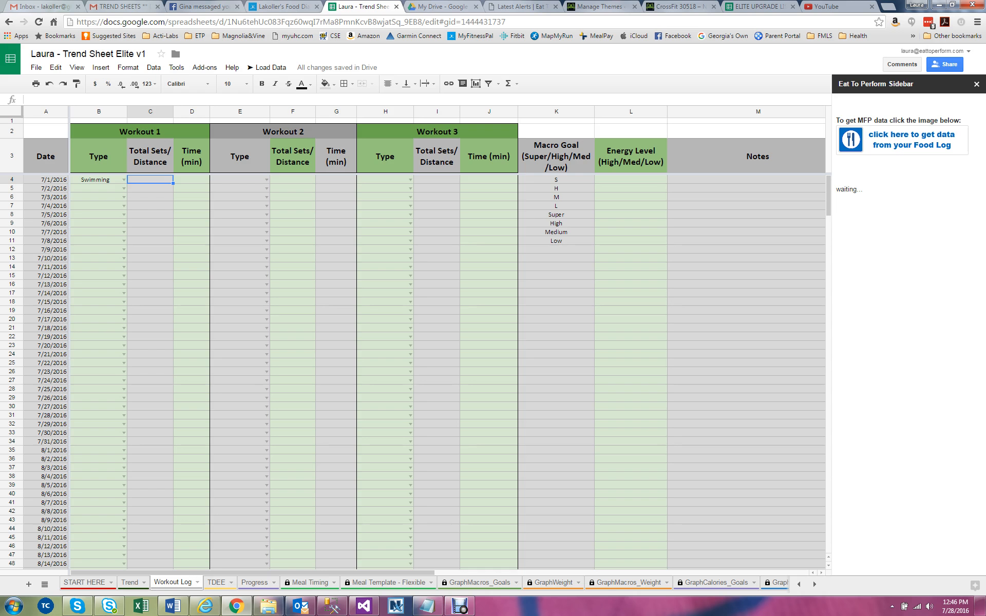
left_click(191, 179)
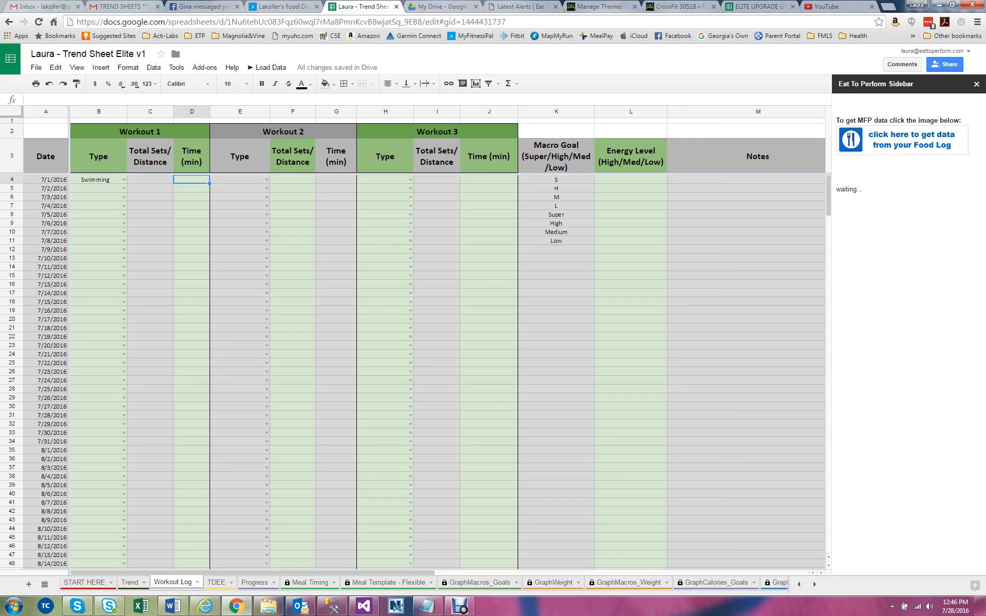
- Change Workout 1 to Strength and enter Crossfit as Workout 2 for 7/1/2016
left_click(121, 180)
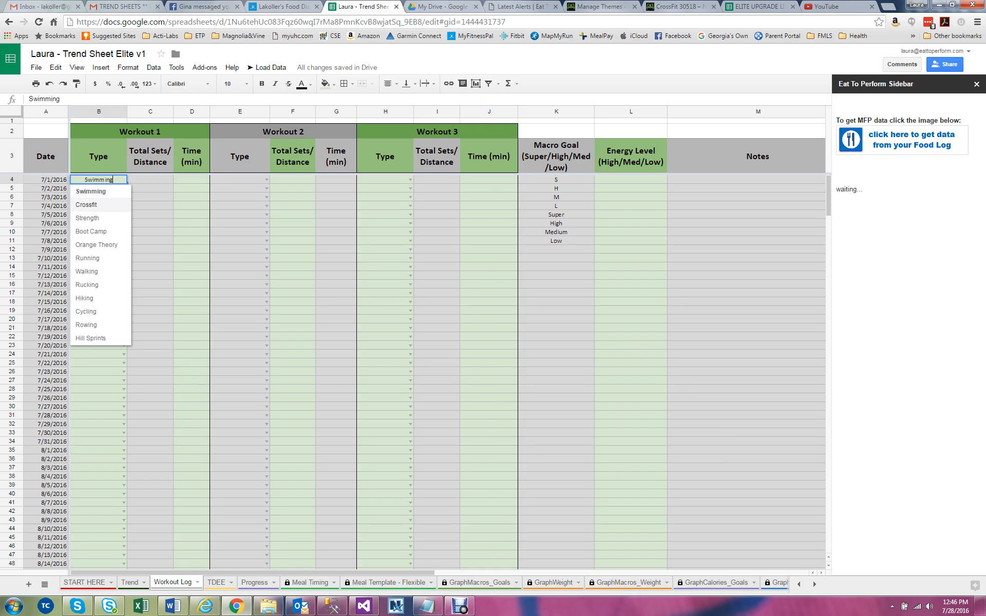
left_click(86, 218)
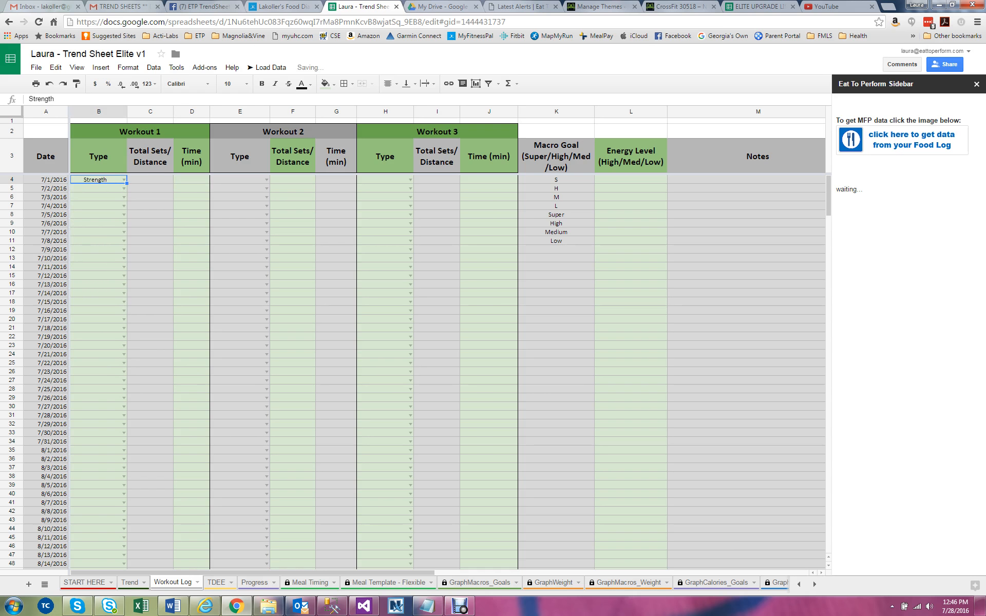
left_click(191, 178)
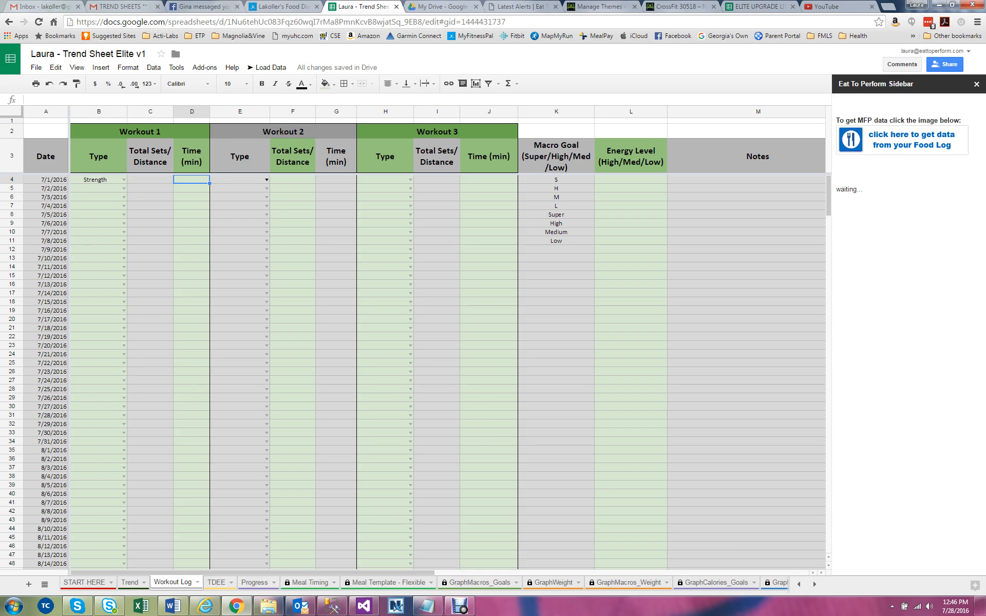
type("Crossfit")
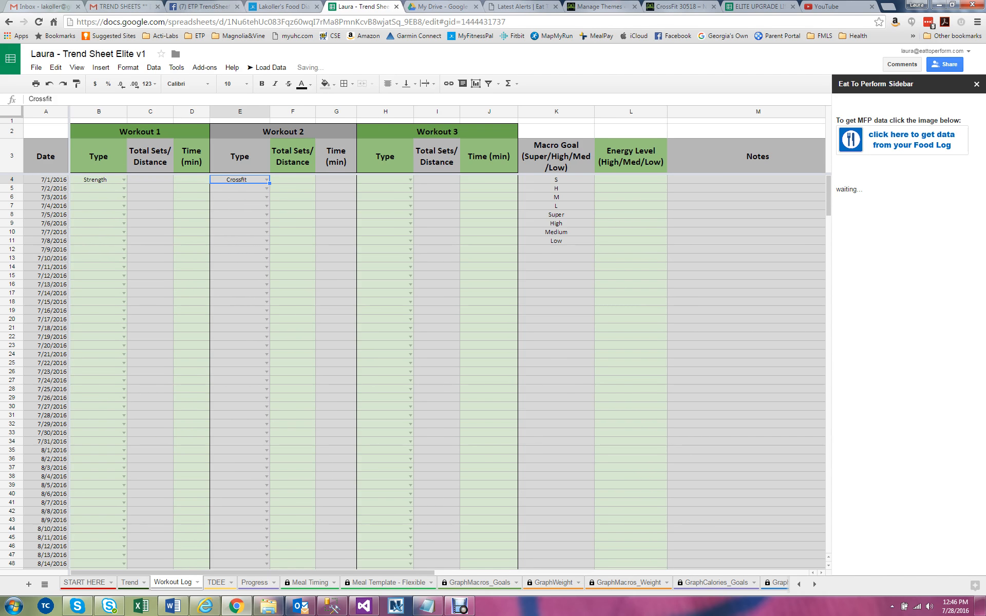
left_click(336, 188)
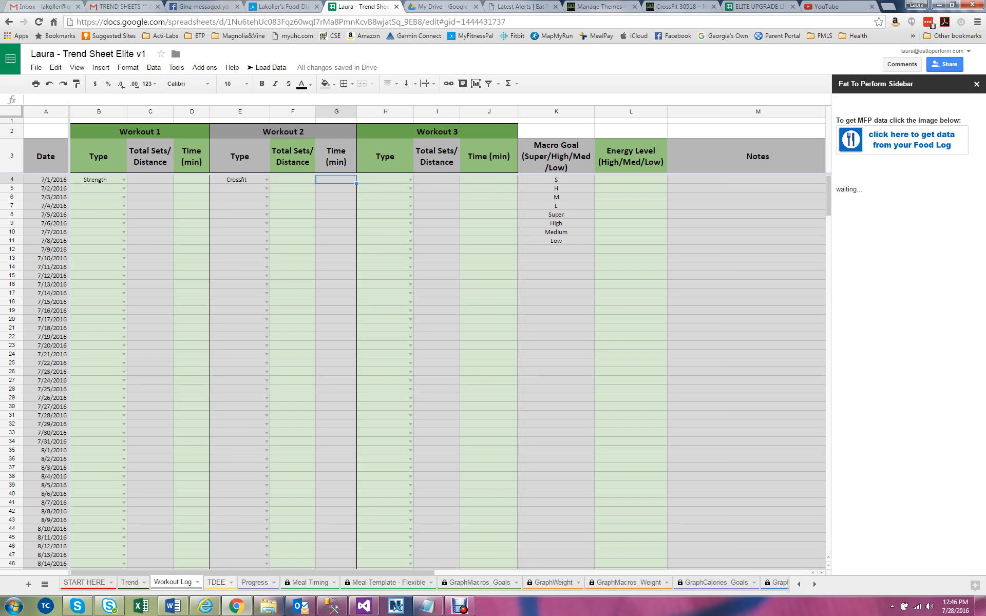
left_click(215, 582)
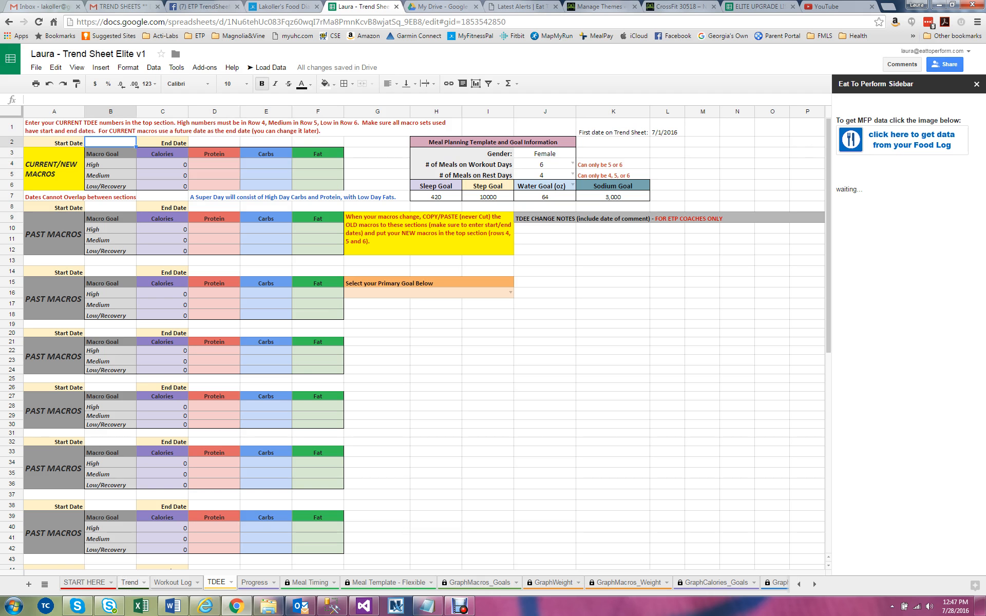
left_click(130, 582)
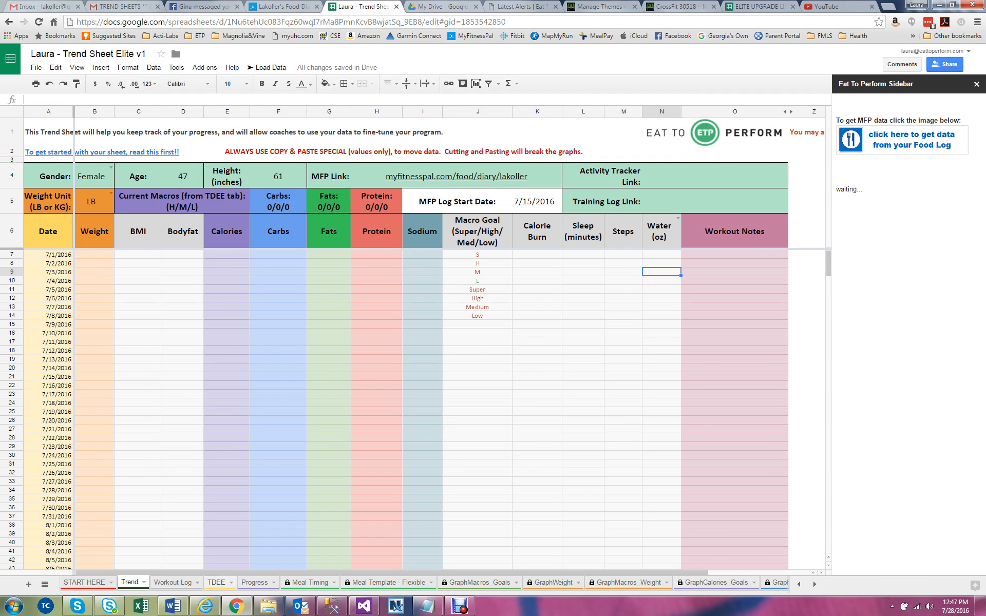
left_click(214, 582)
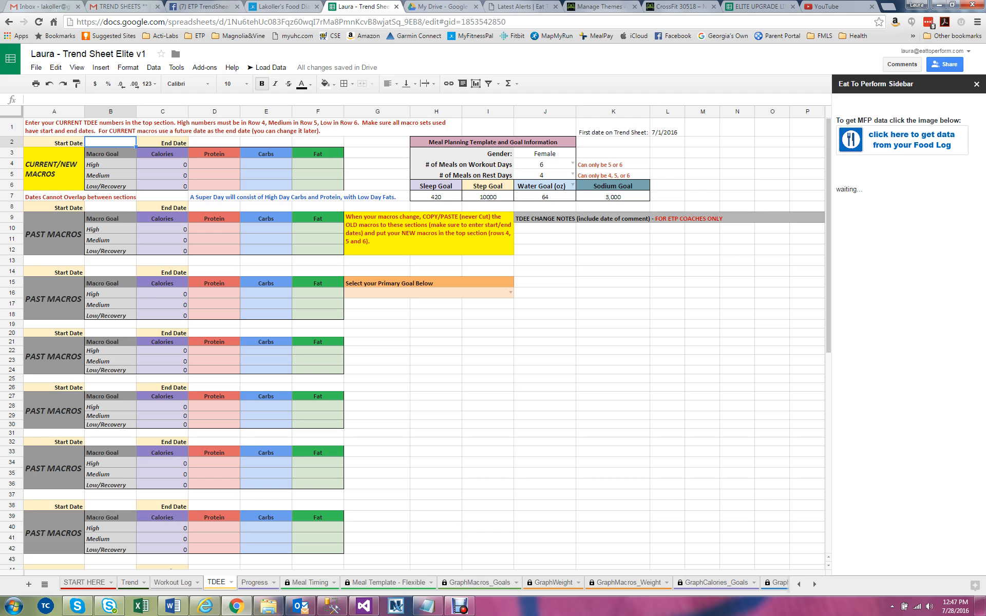
- Start current macros on 7/1 and enter protein 135, carbs 275/250/200 and fat 65/65/85
type("7/1")
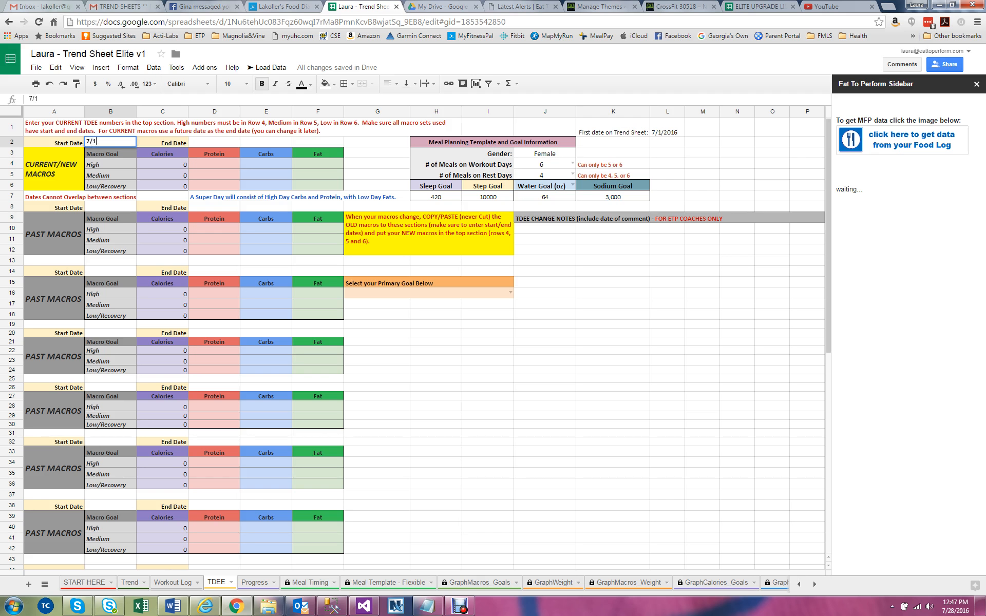
left_click(213, 143)
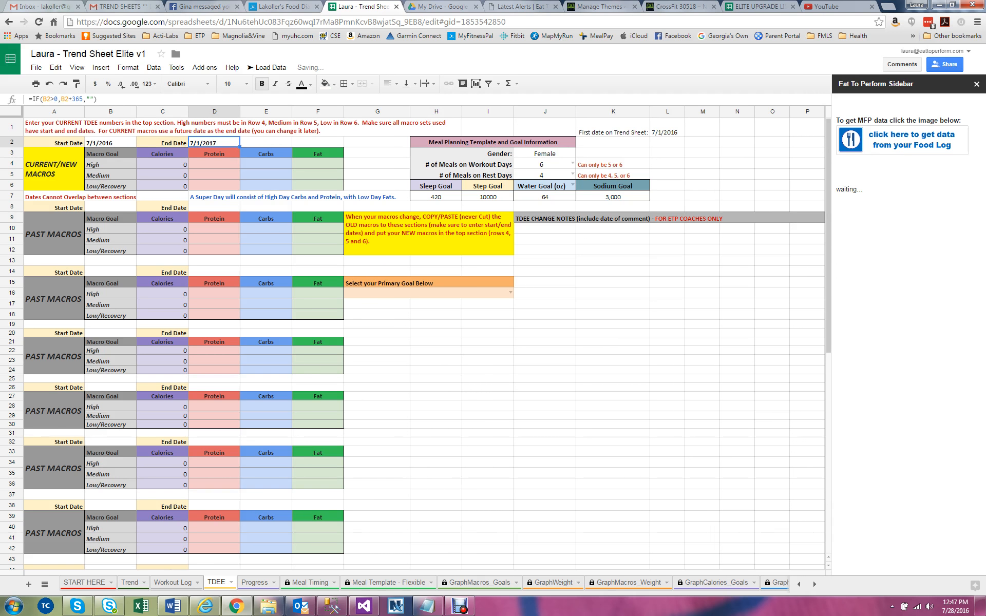
type("135")
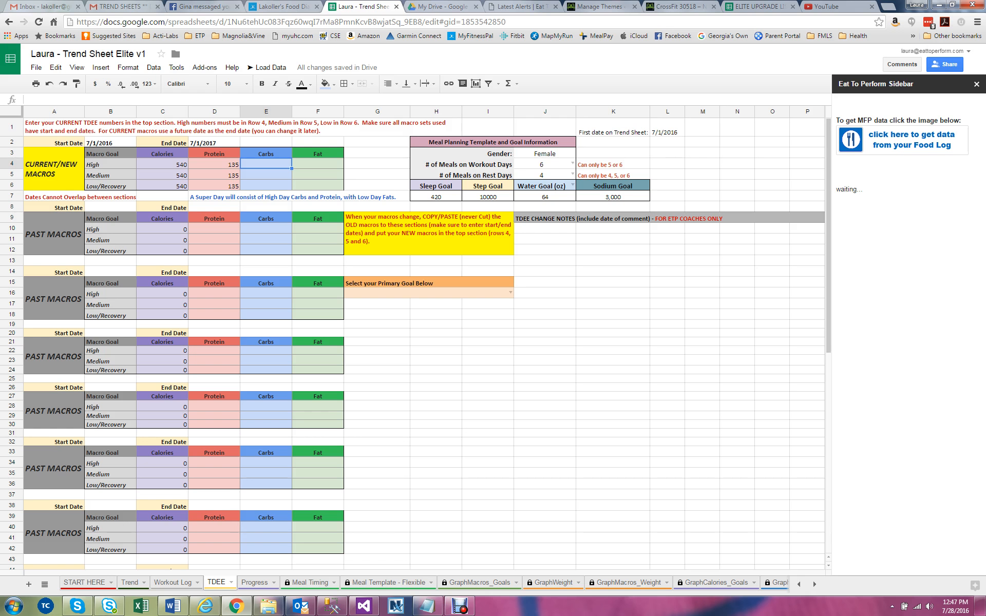
type("250")
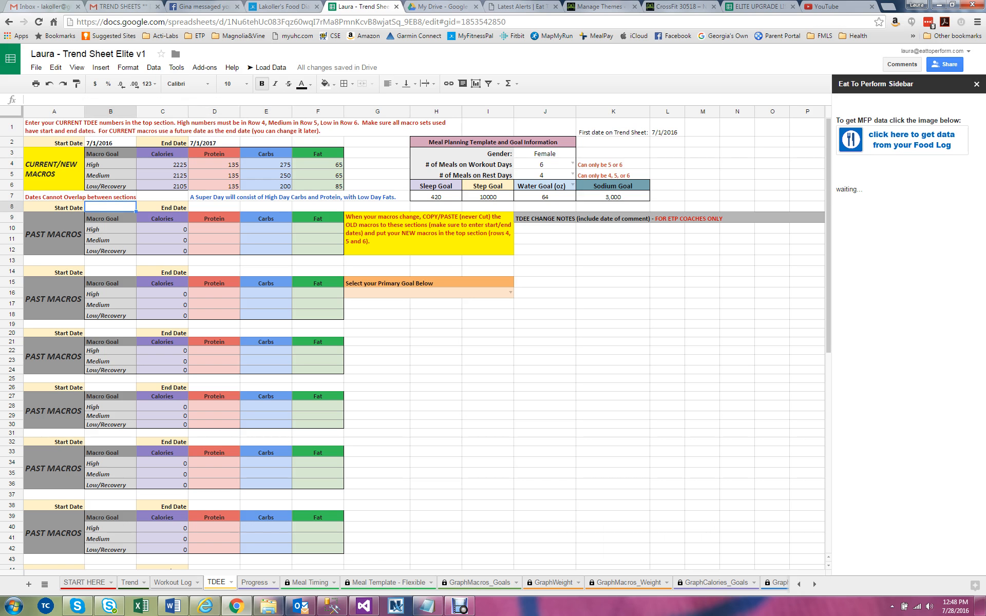
- Log 7/1–7/14 past macros unchanged, restart current macros on 7/15 with fat 75 and low carbs 175
type("7")
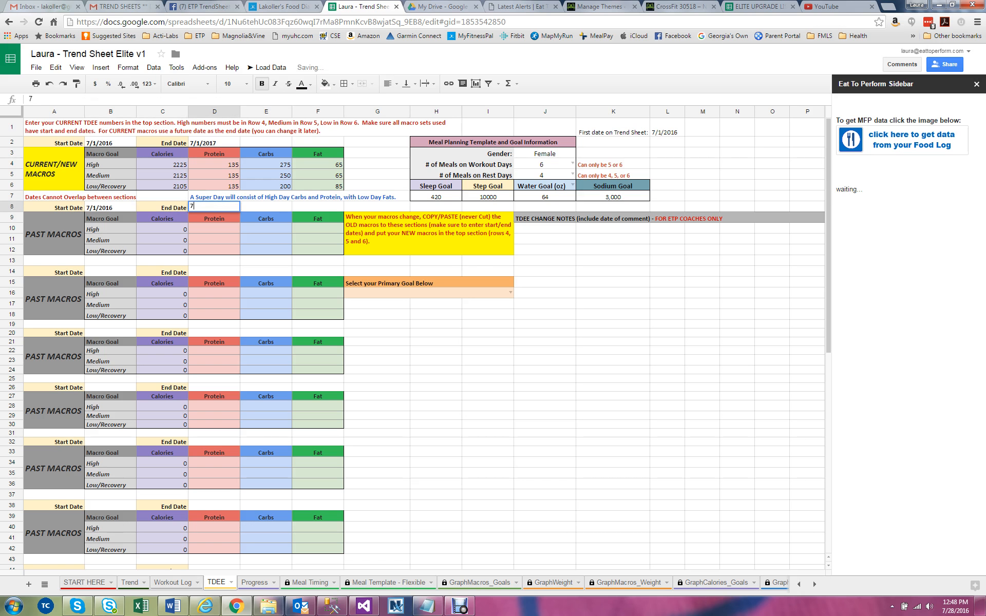
type("/14/2016")
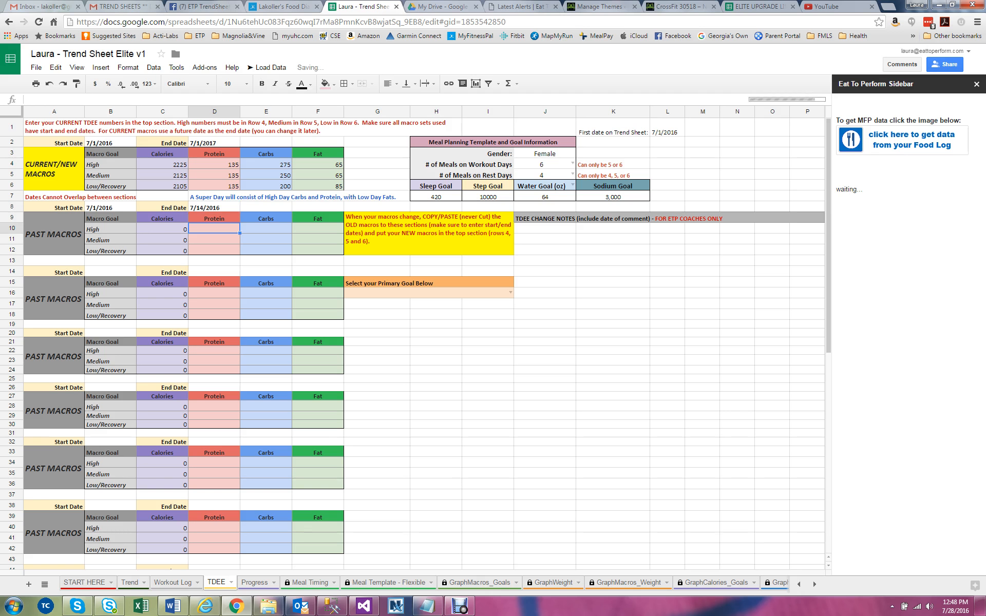
type("135")
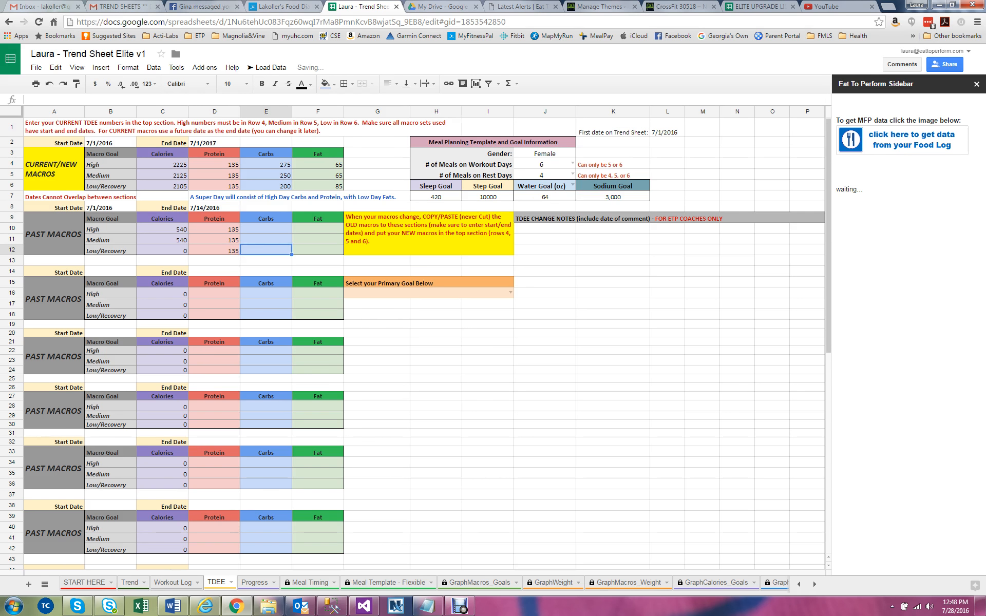
type("250")
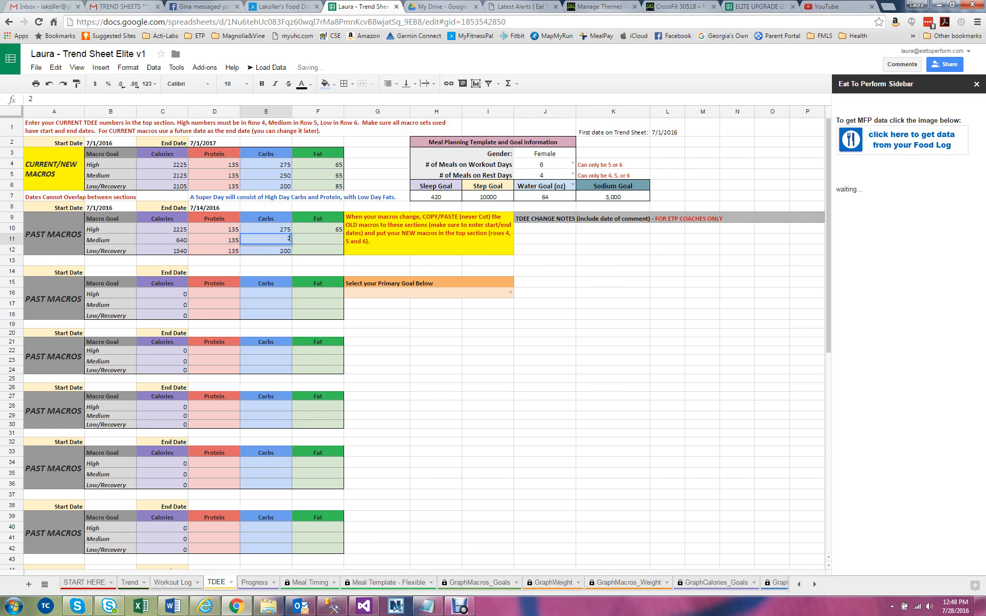
type("65")
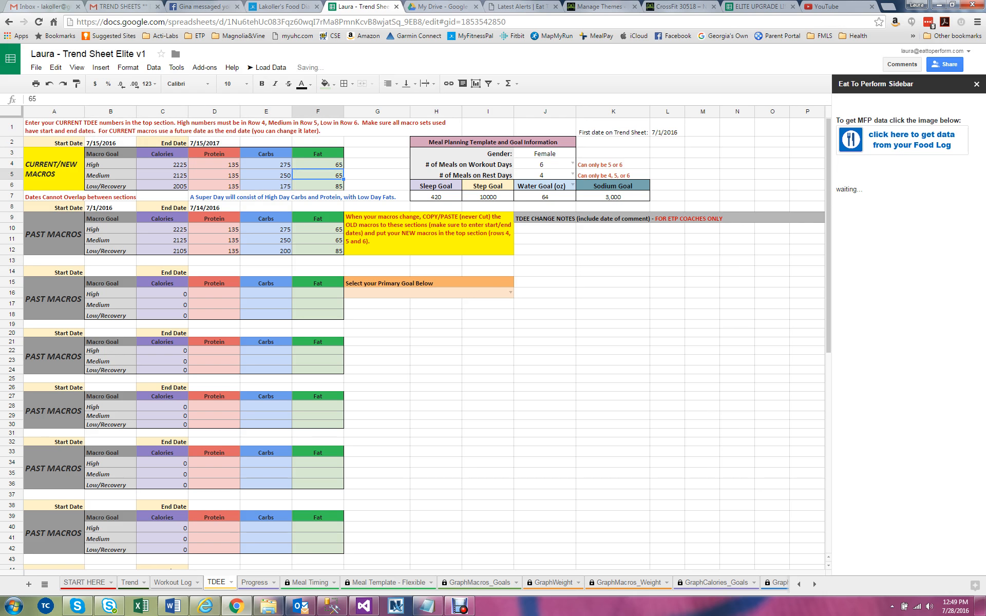
type("75")
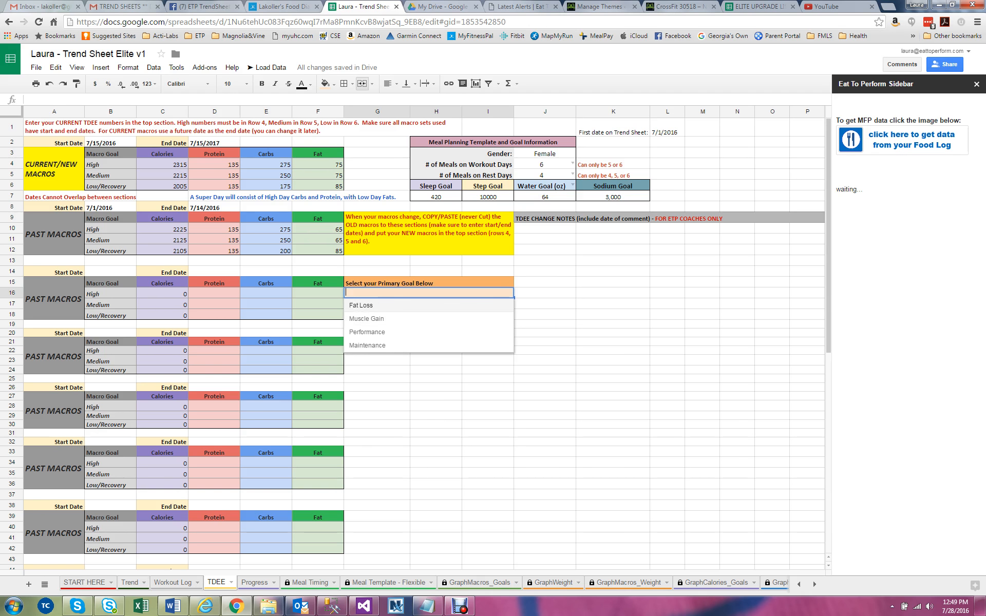
- Choose Fat Loss as the primary goal and enter Recomposition in the cell below
left_click(360, 305)
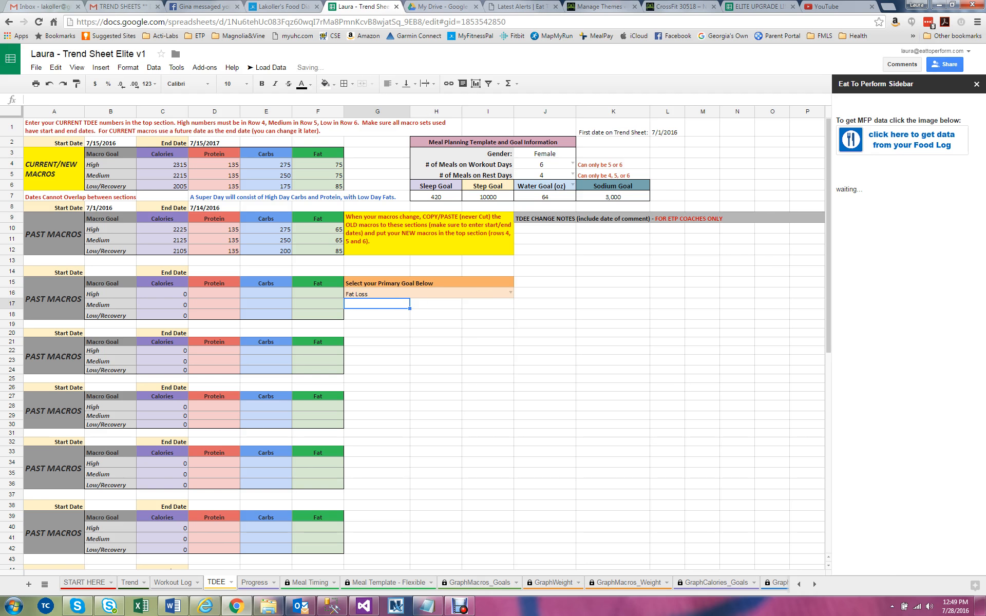
type("Recomp")
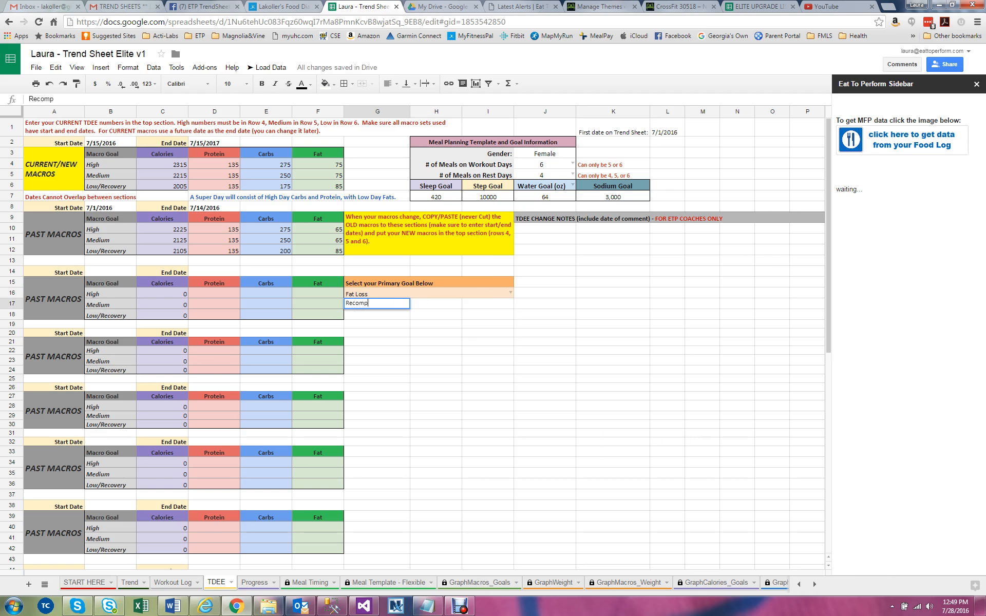
type("osition")
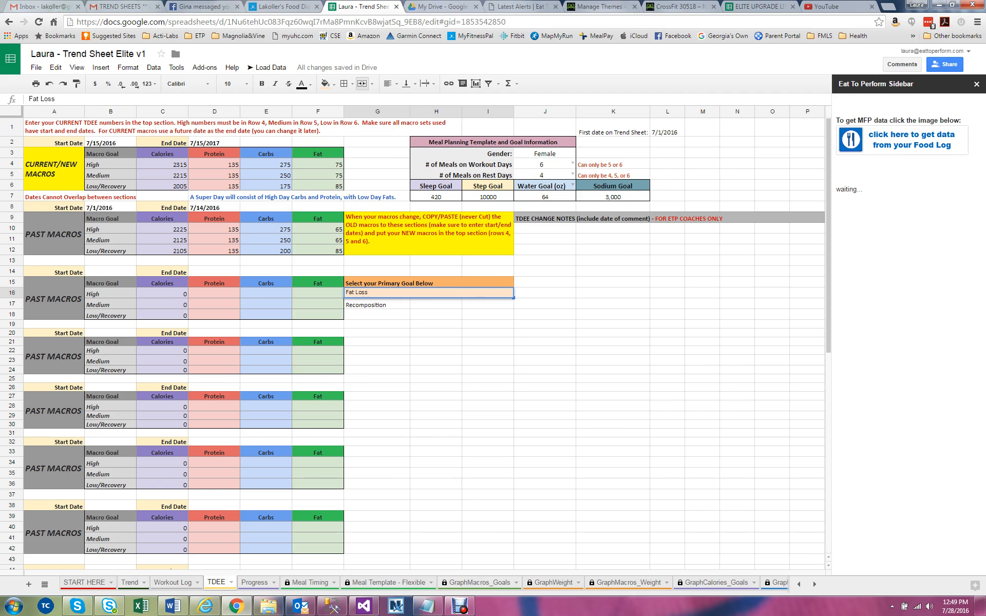
- Enter sleep goal 480 and water goal 72, toggling the water unit from ml back to oz
left_click(436, 197)
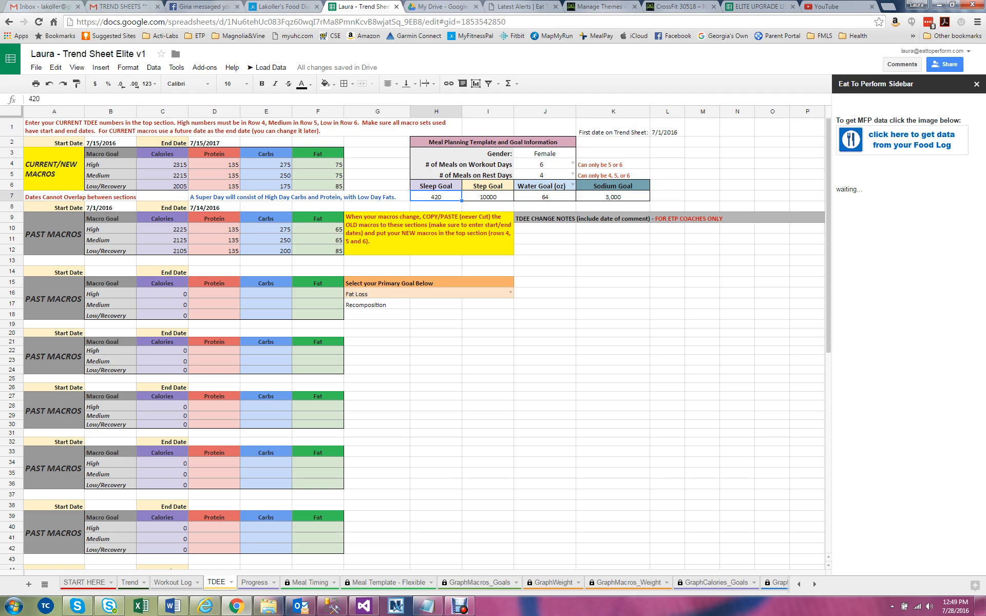
type("480")
left_click(488, 196)
type("6000")
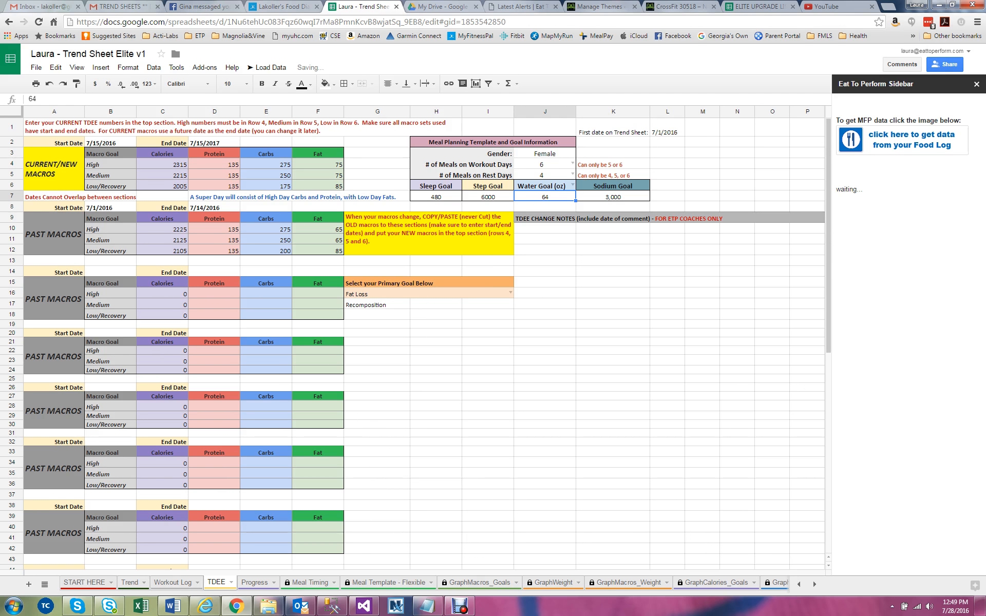
type("72")
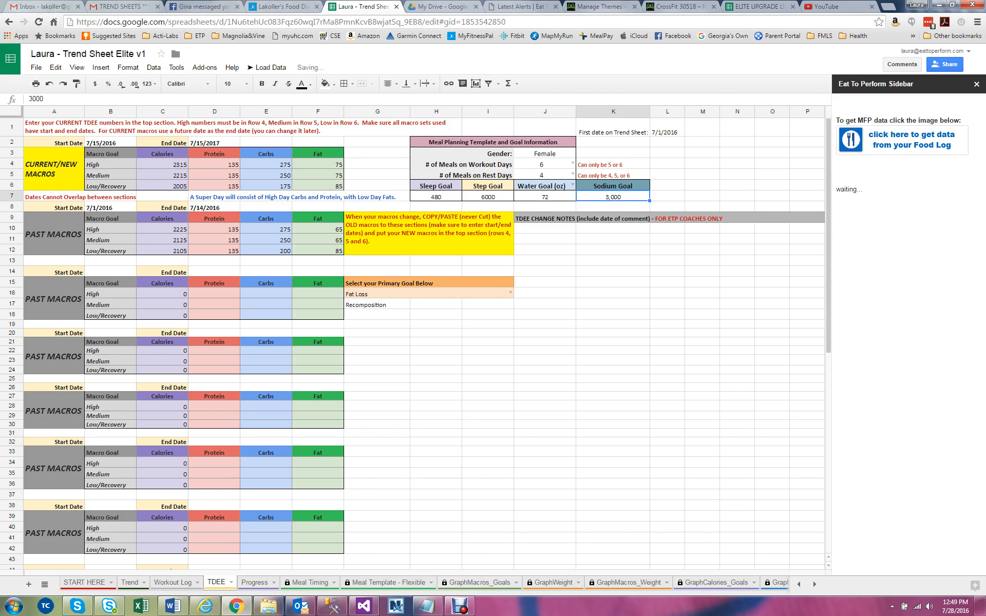
left_click(545, 185)
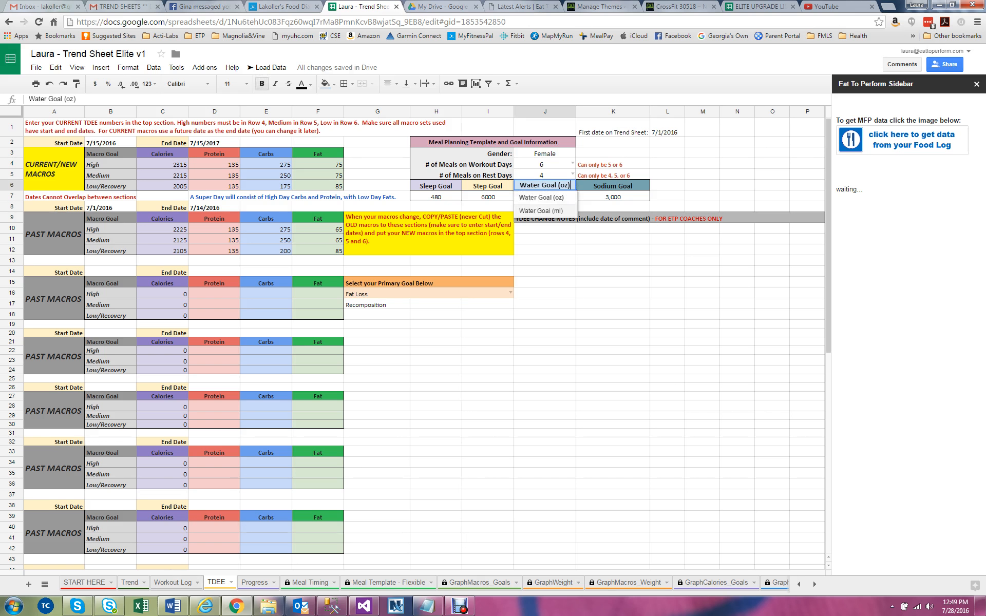
left_click(542, 210)
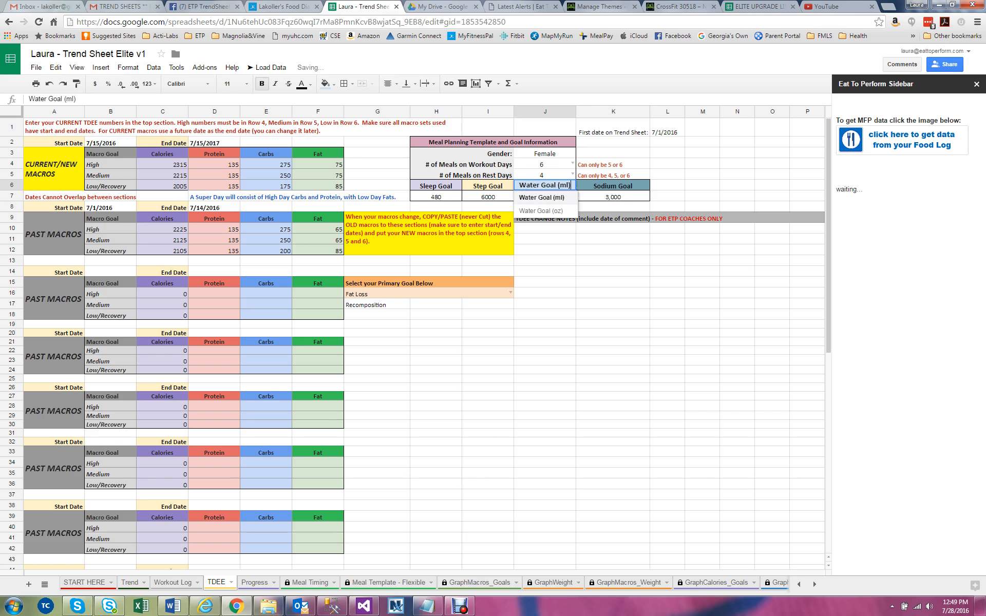
left_click(543, 210)
type("72")
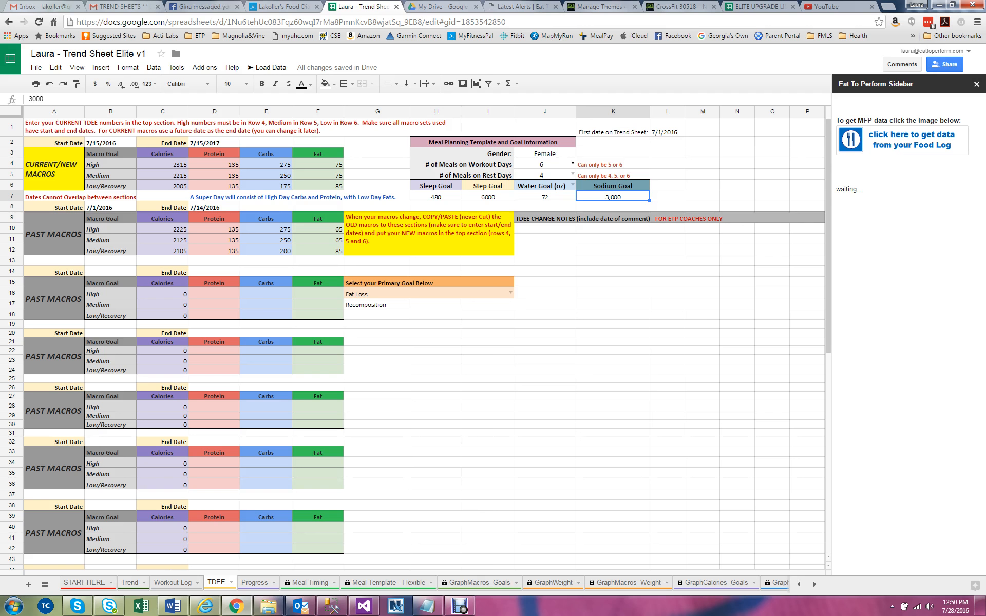
- Set workout-day meals to 5 and rest-day meals to 4, then go to the Progress sheet
left_click(544, 165)
type("5")
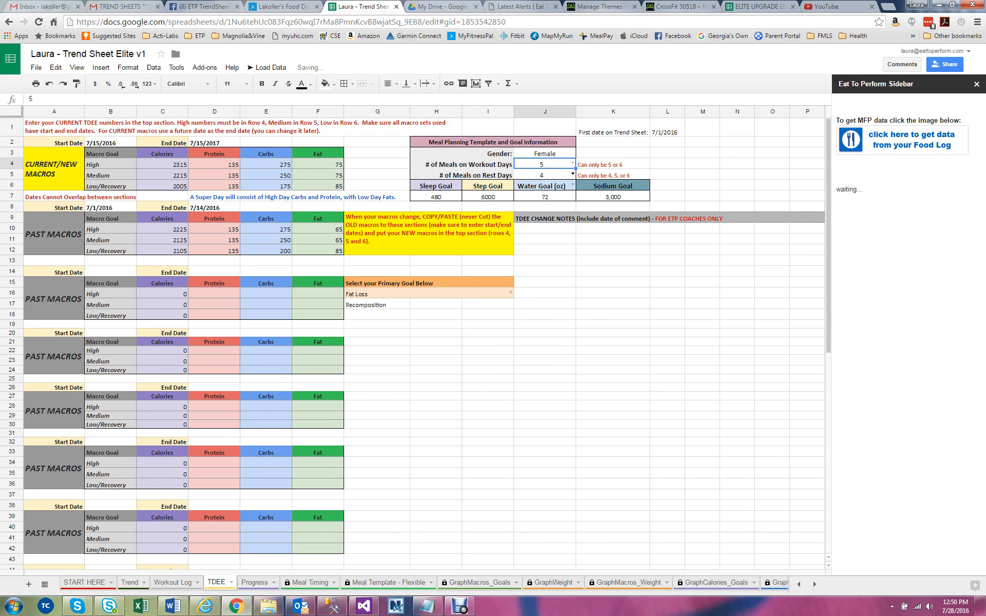
left_click(571, 174)
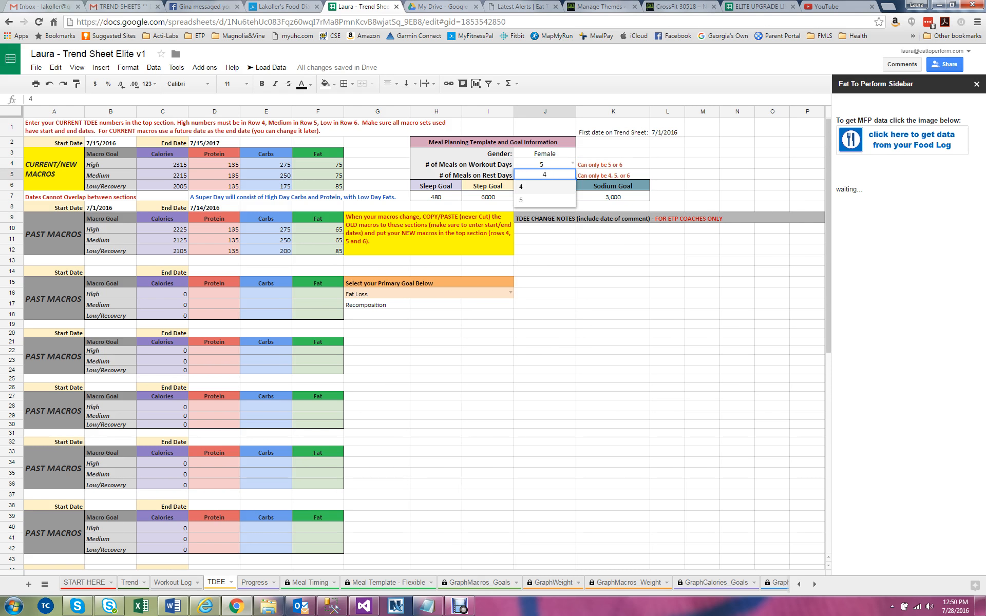
left_click(522, 200)
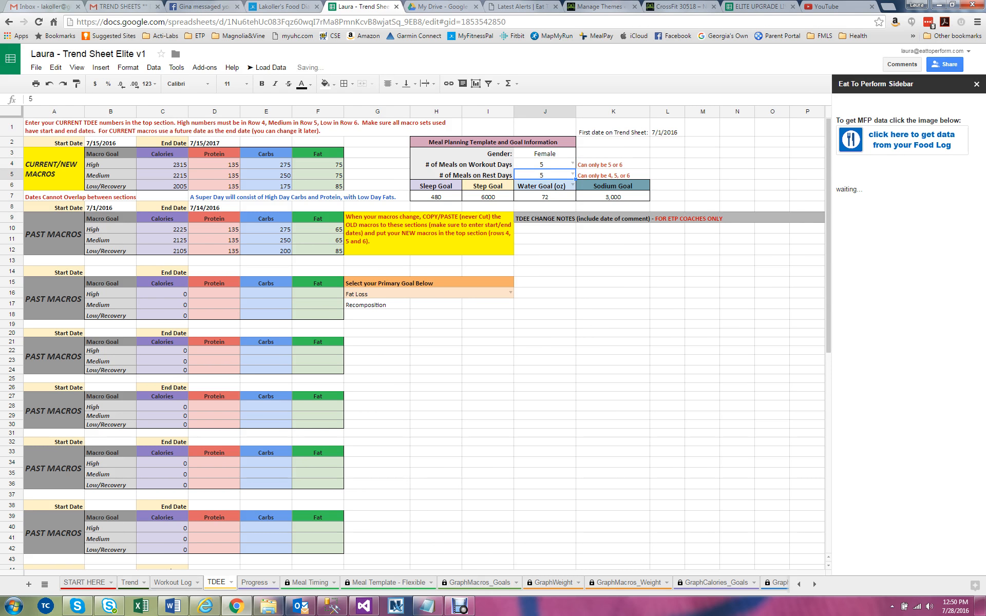
left_click(569, 175)
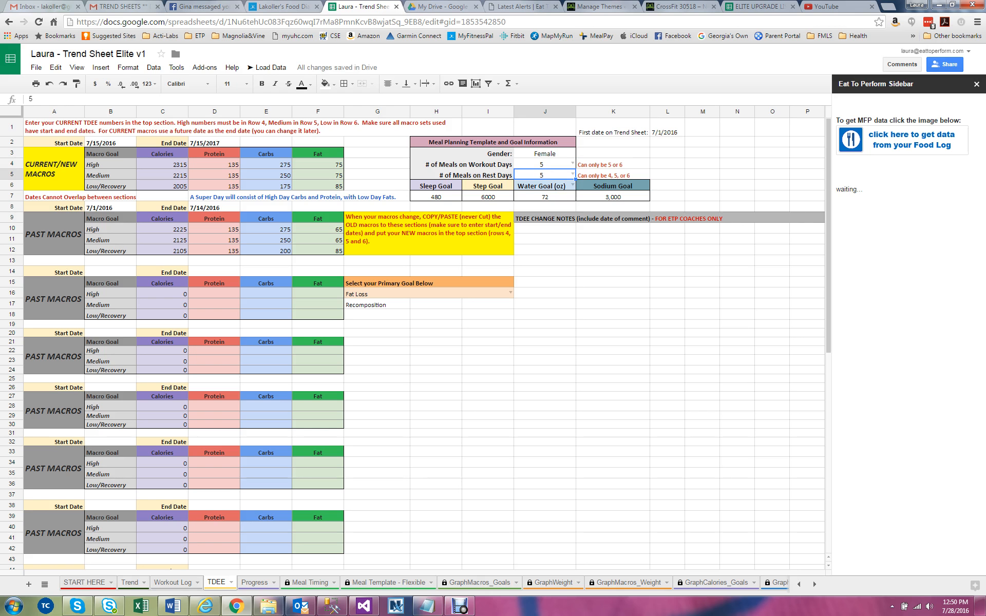
type("4")
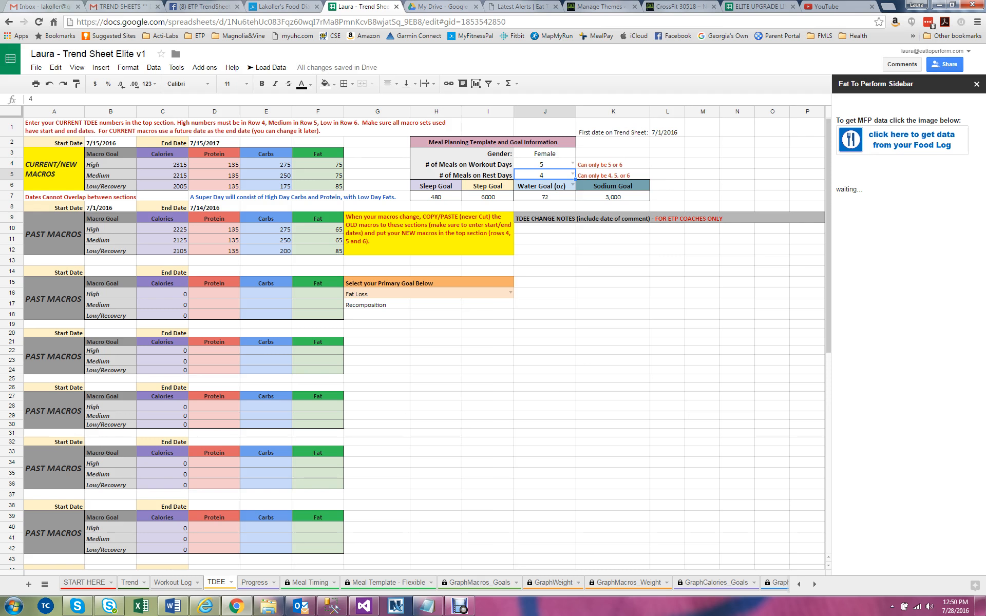
left_click(255, 582)
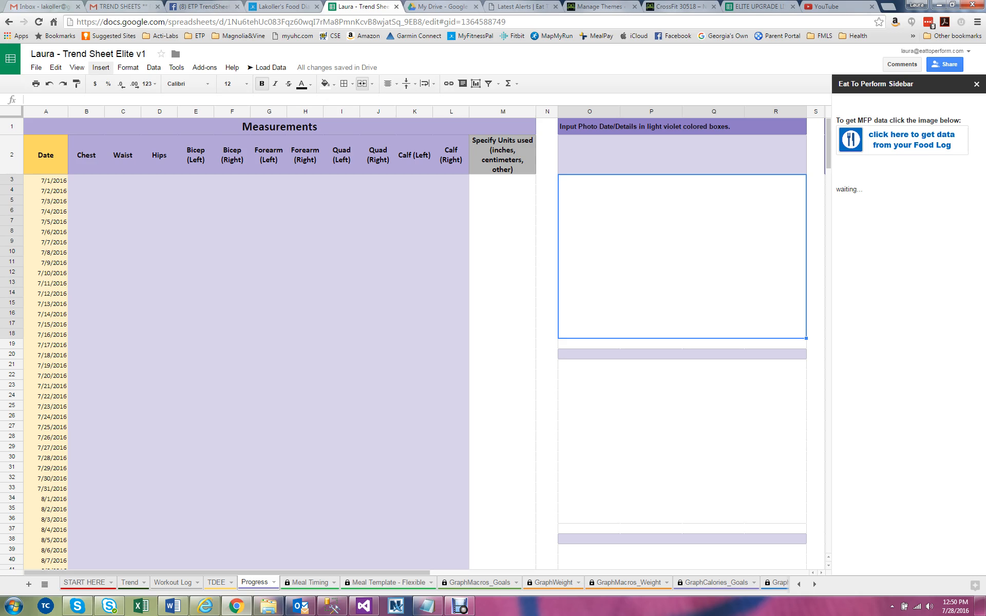
- Bring up the Insert image dialog for a progress photo, cancel it, and move to the Trend sheet
left_click(101, 68)
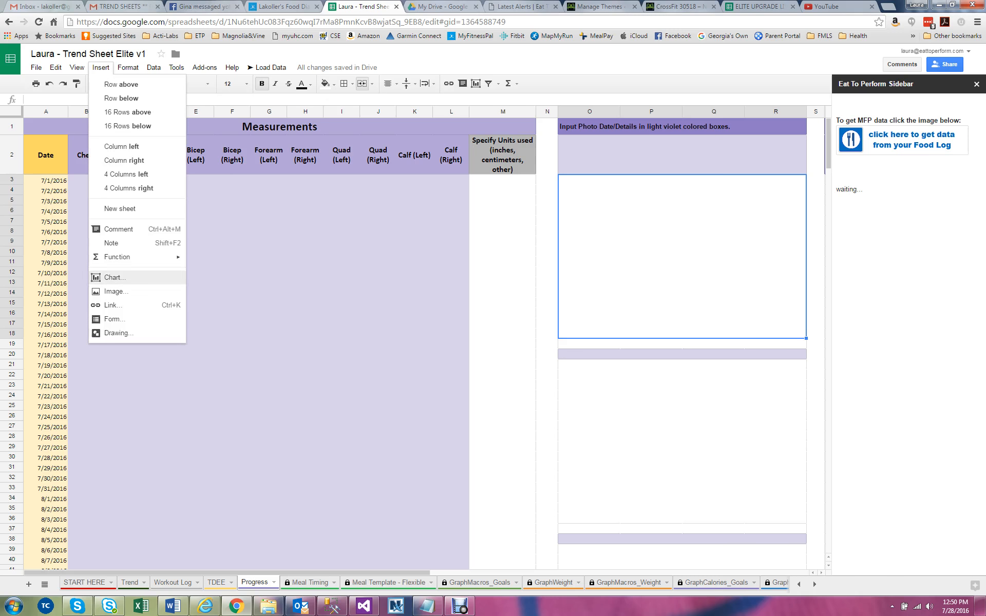
left_click(115, 291)
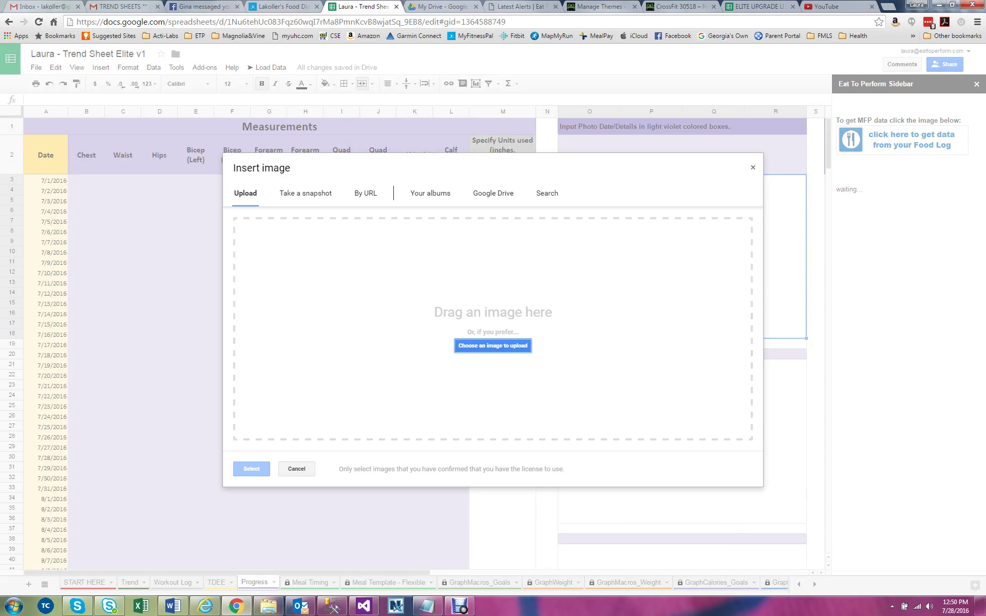
left_click(296, 468)
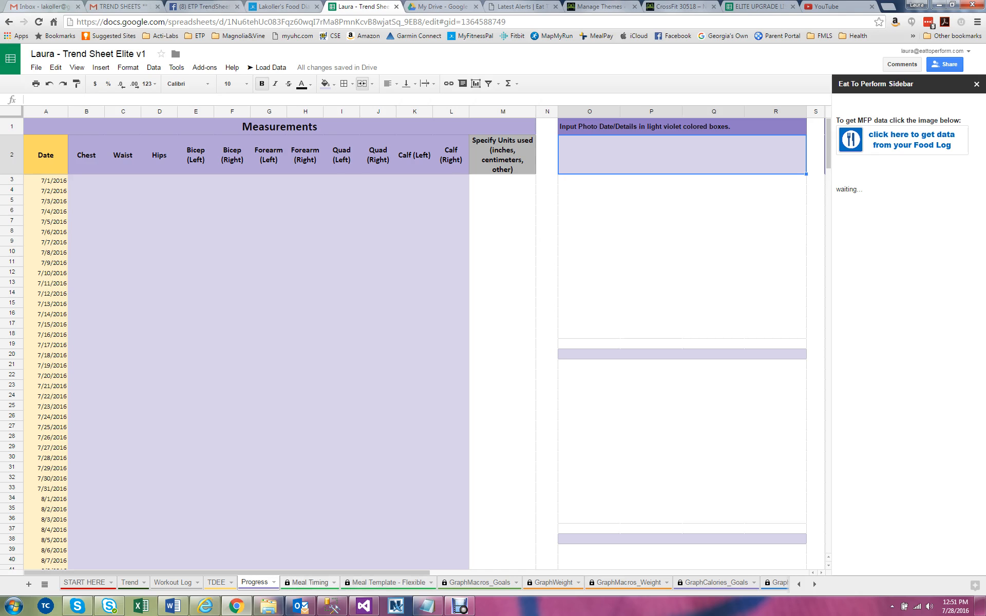
left_click(129, 582)
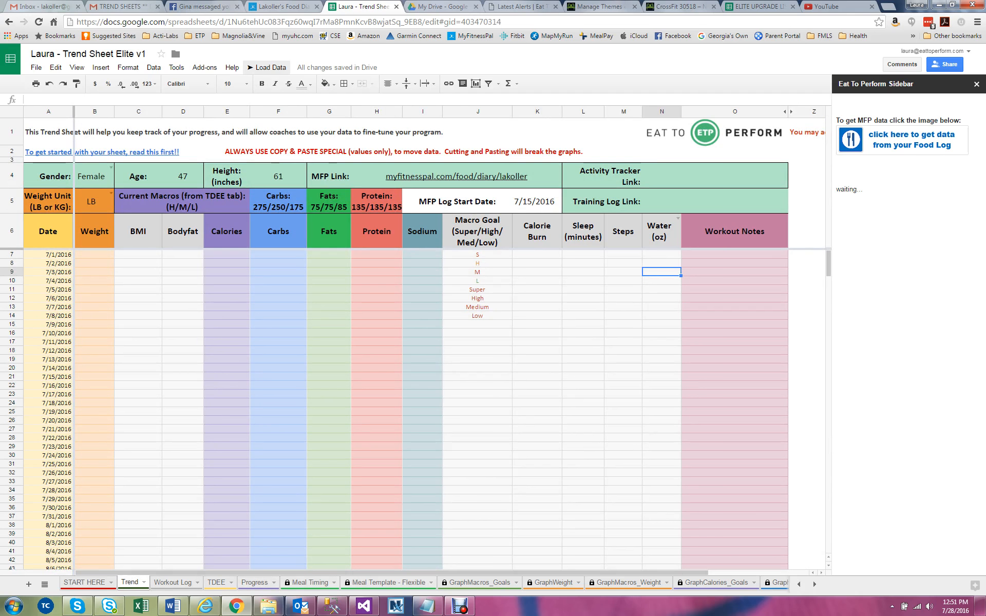
- Run Load Data > Check MFP Data Now to fill calories, macros and sodium for 7/15–7/27/2016
left_click(266, 68)
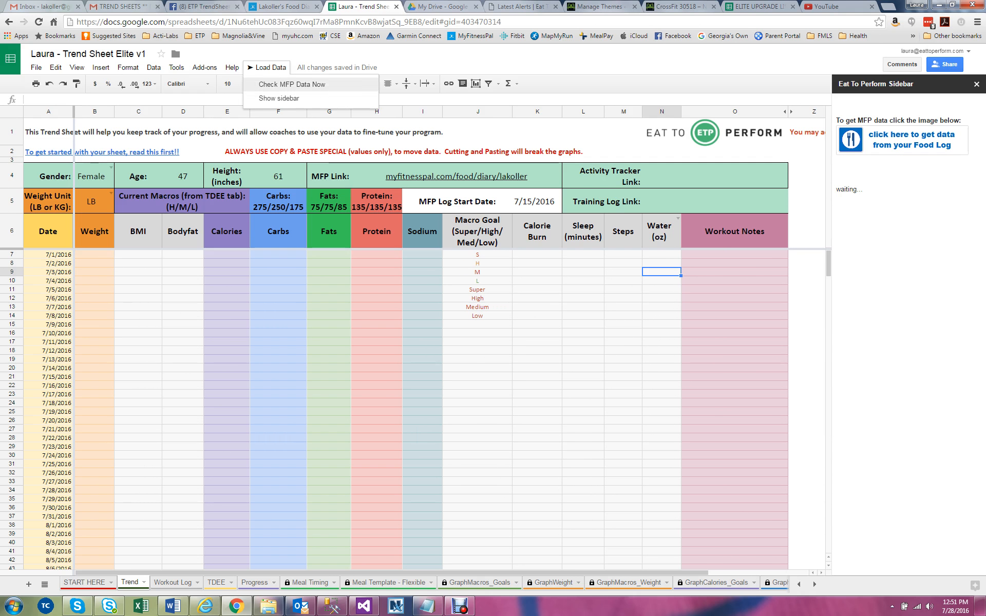
left_click(292, 85)
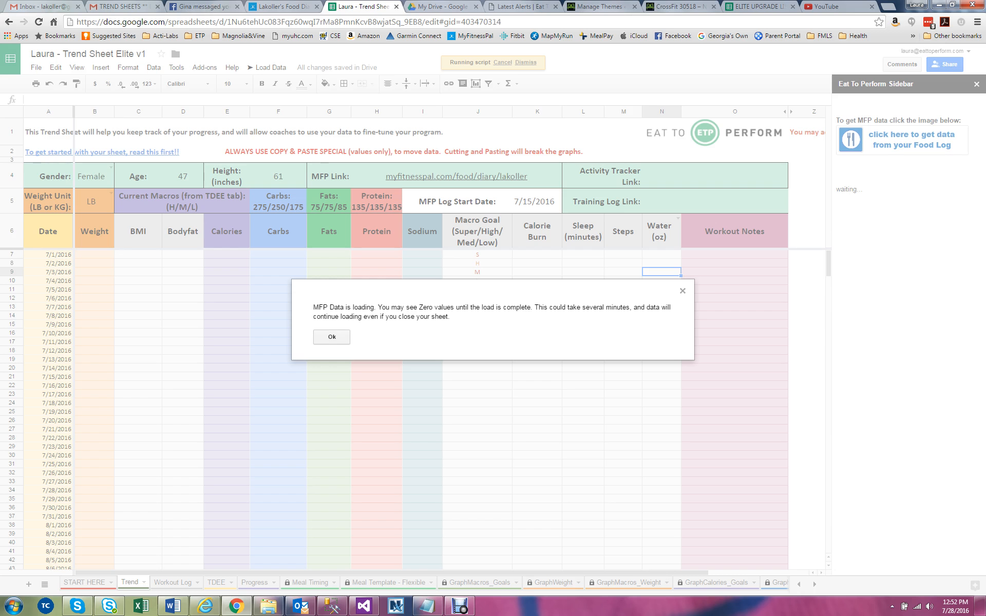
left_click(330, 337)
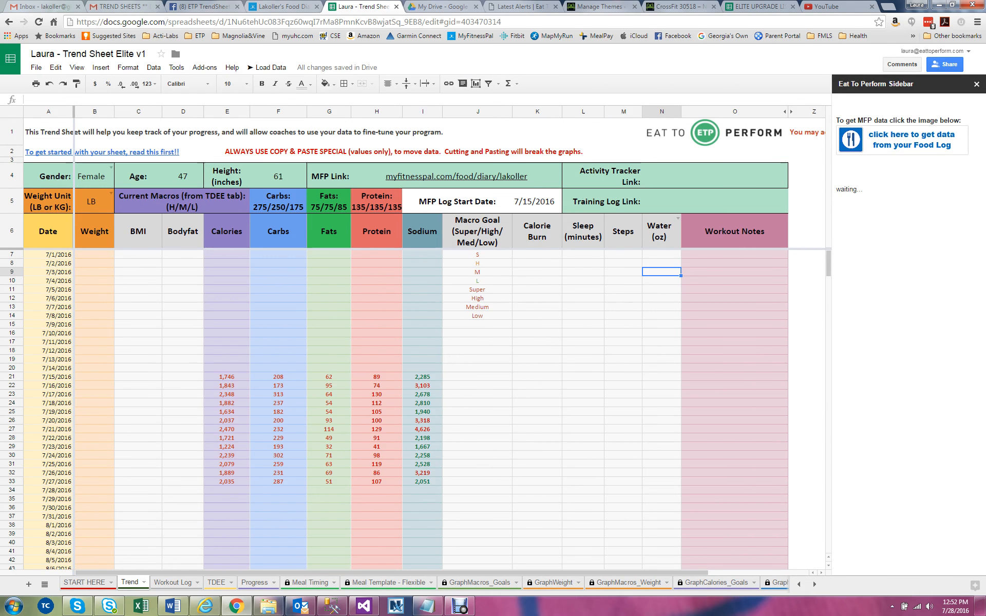
left_click(95, 384)
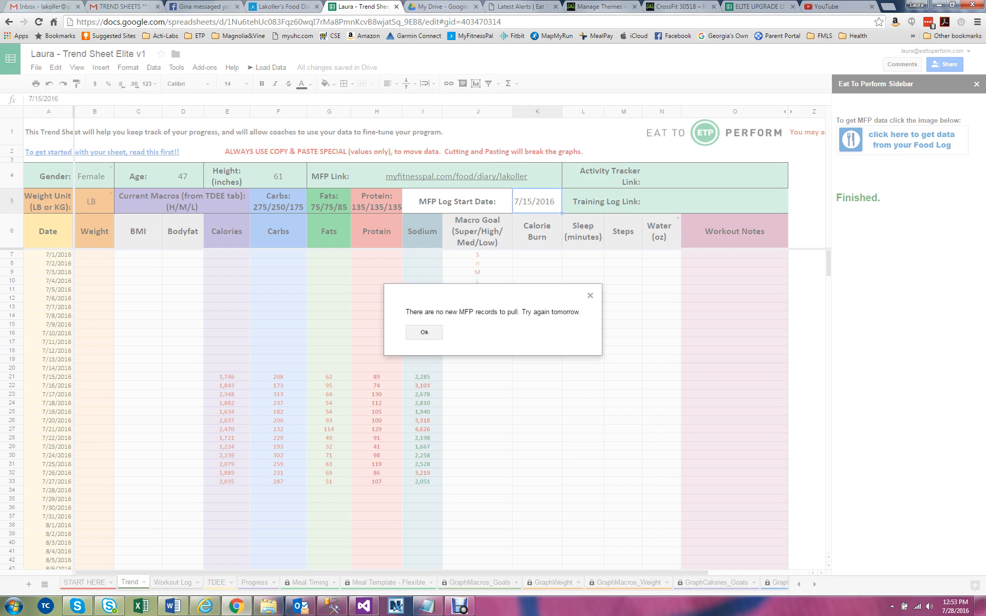
left_click(423, 332)
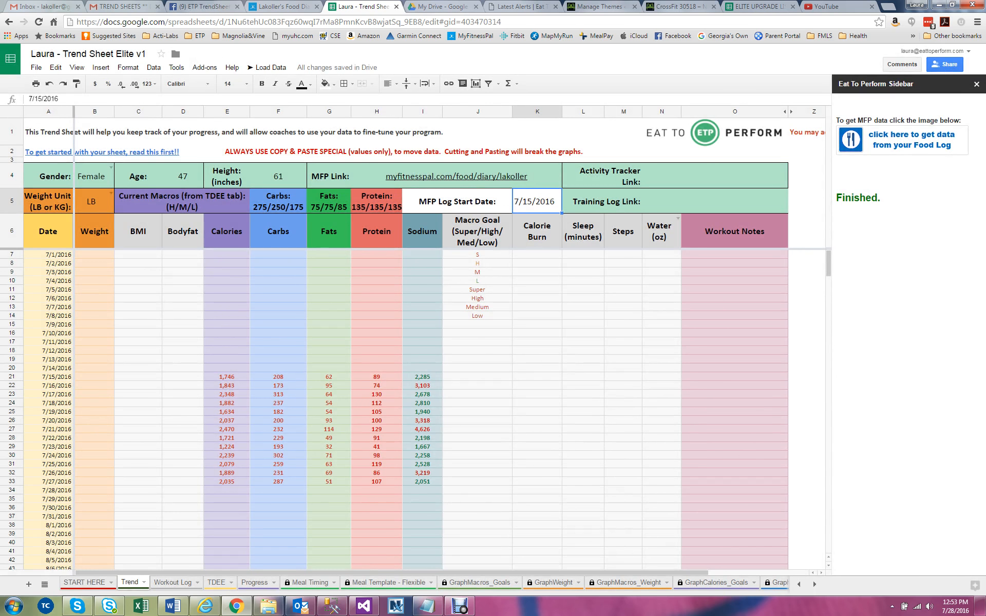
left_click(47, 481)
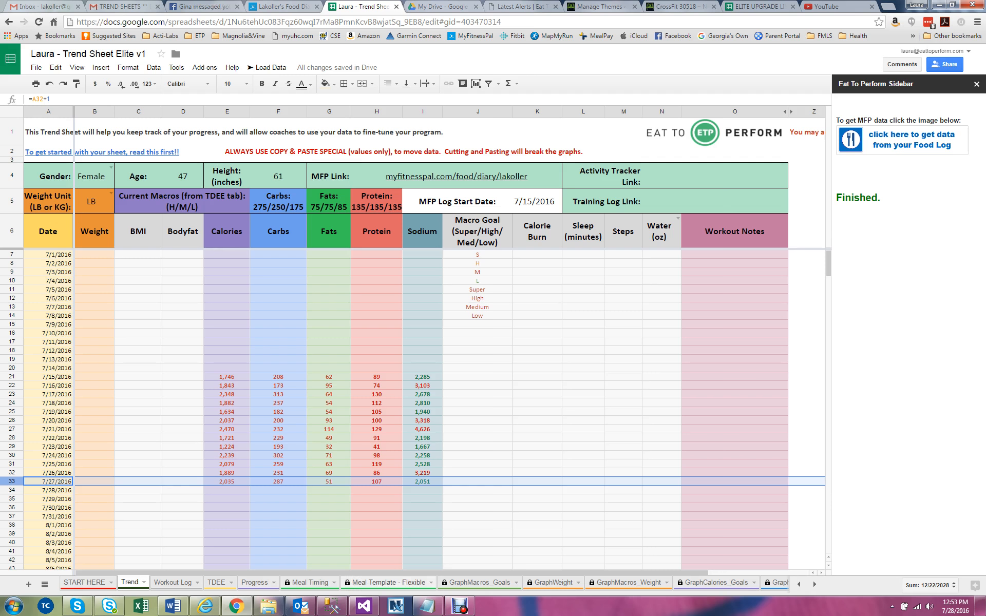
left_click(306, 583)
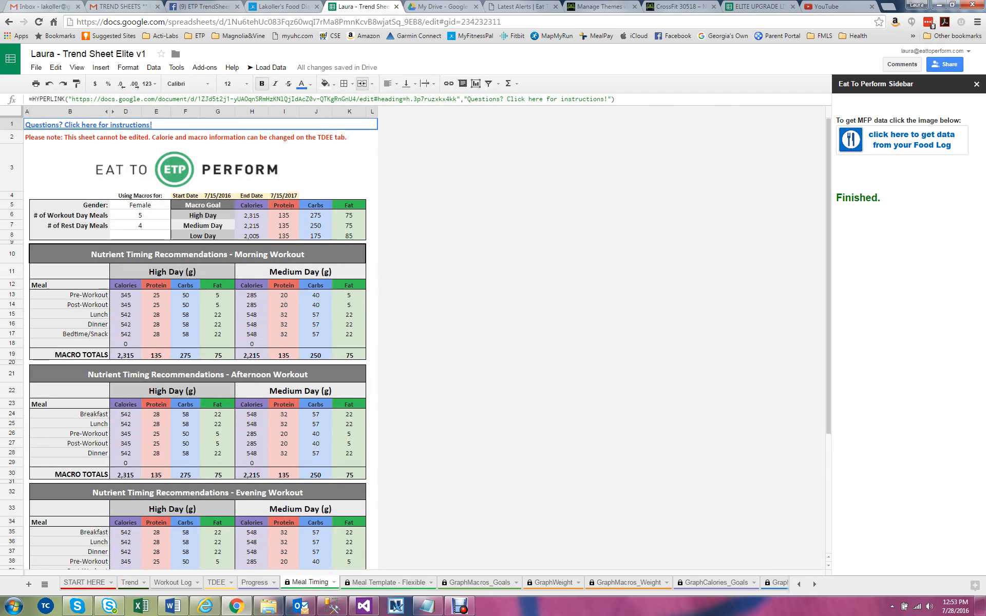
left_click(385, 581)
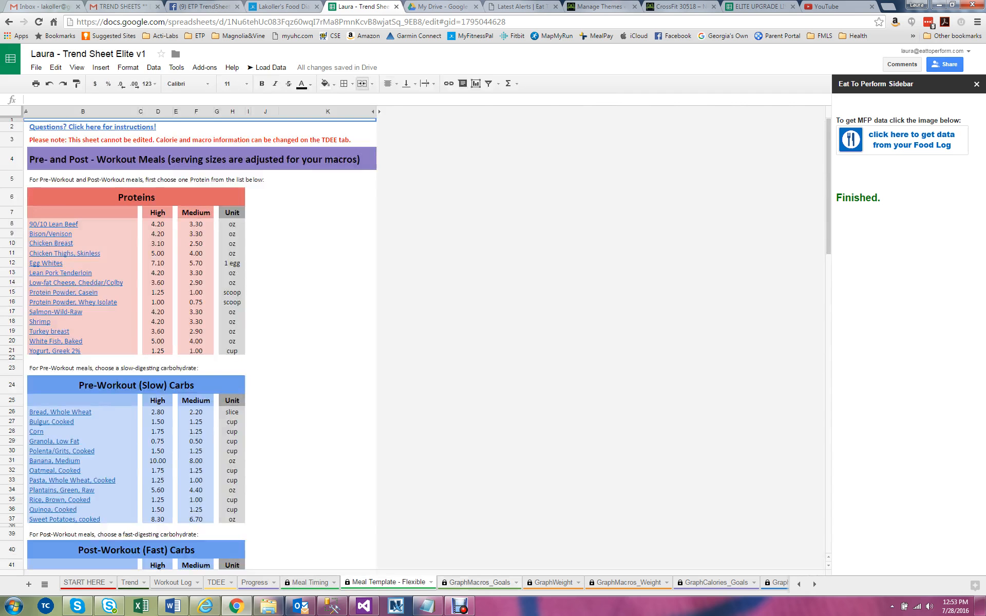
left_click(480, 582)
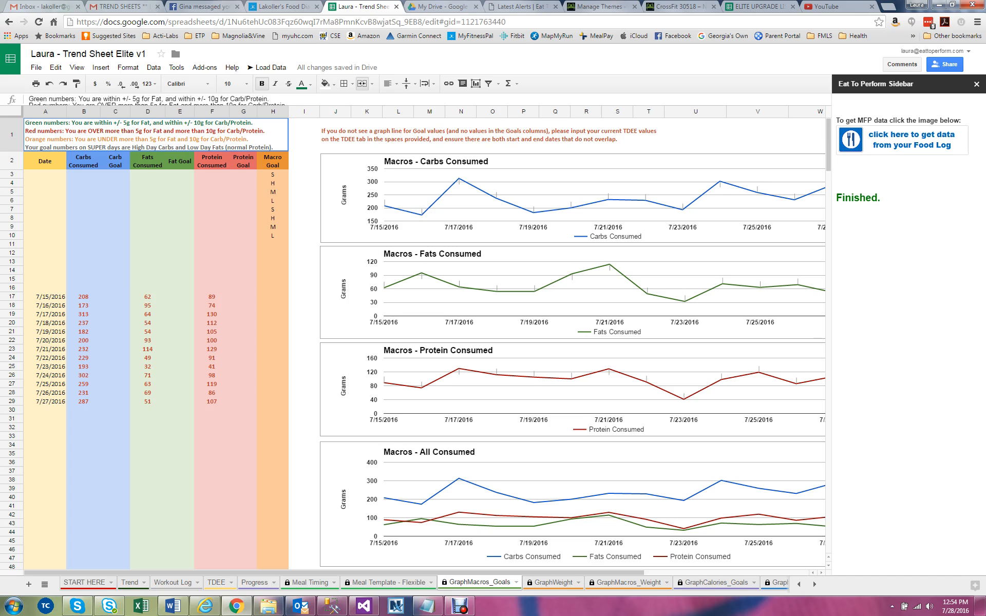
left_click(45, 296)
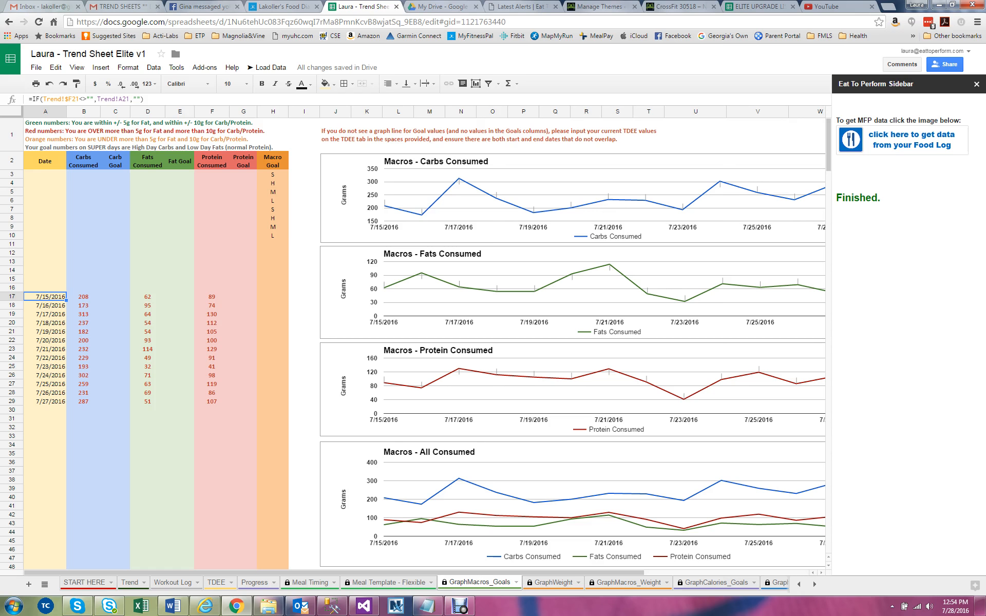
left_click(273, 288)
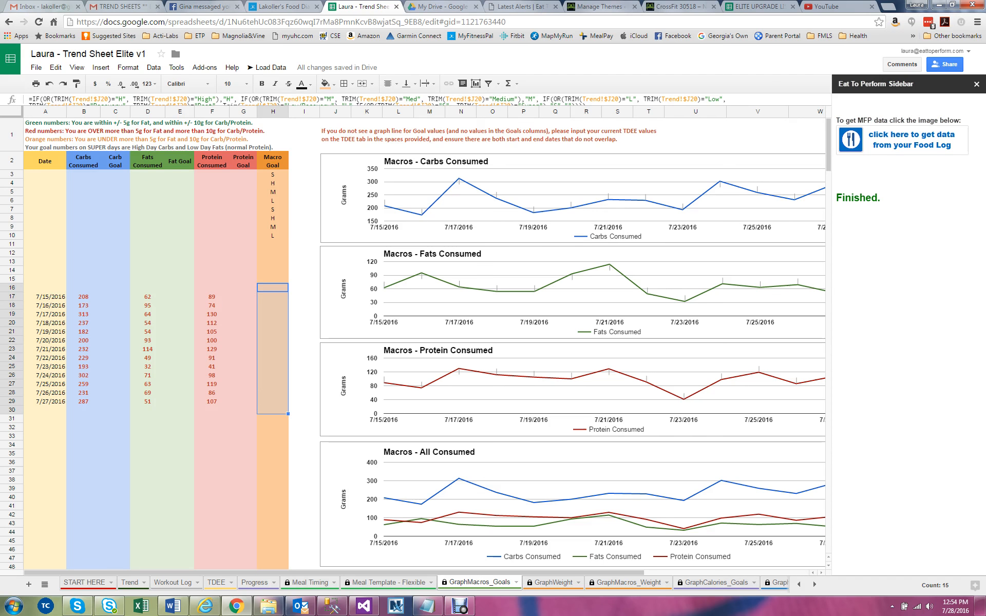
left_click(129, 582)
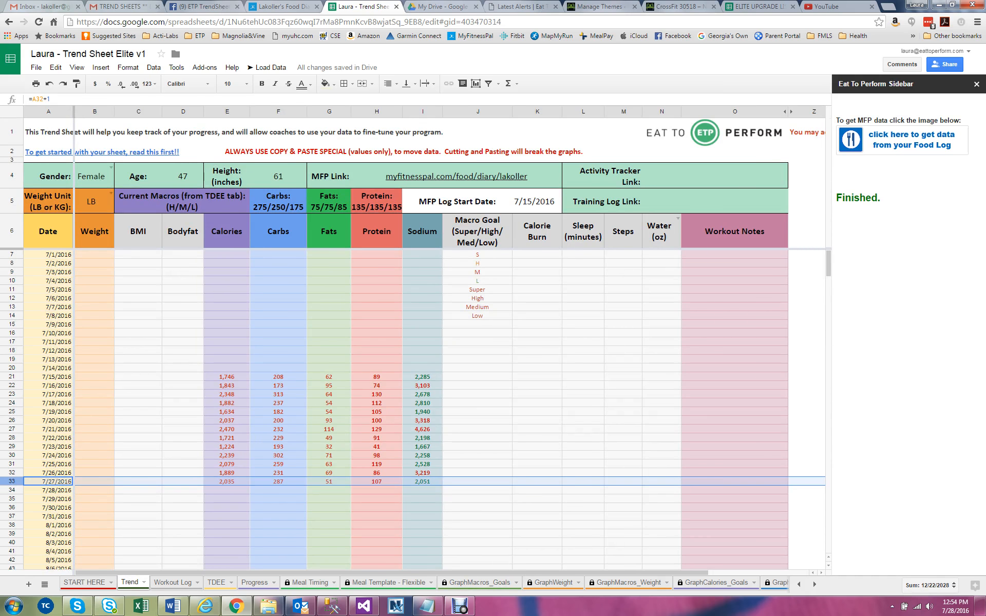
- Fill Macro Goal cells with low, medium and high values for 7/15–7/24/2016, then view GraphMacros_Goals
type("low")
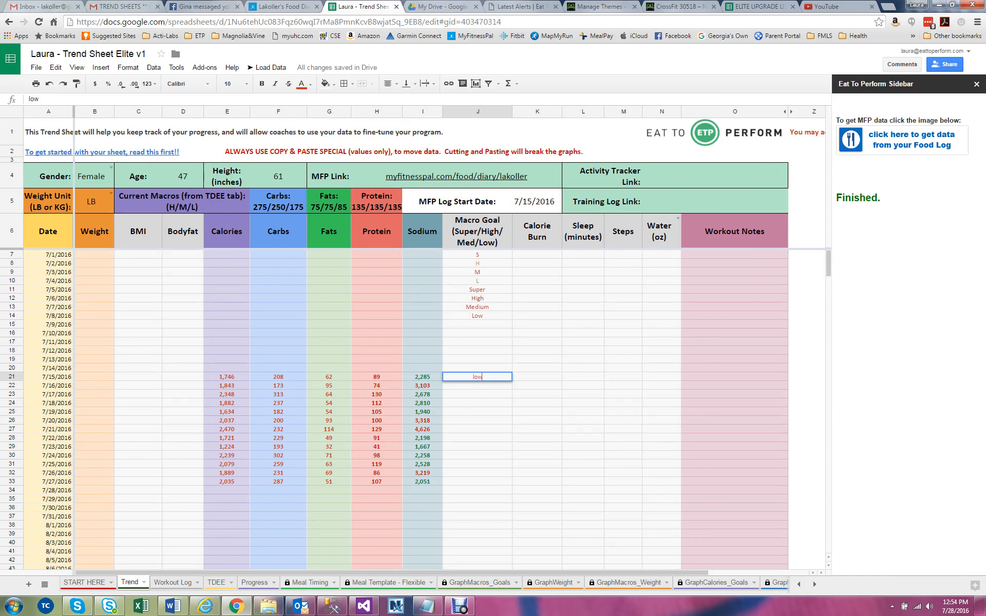
type("me")
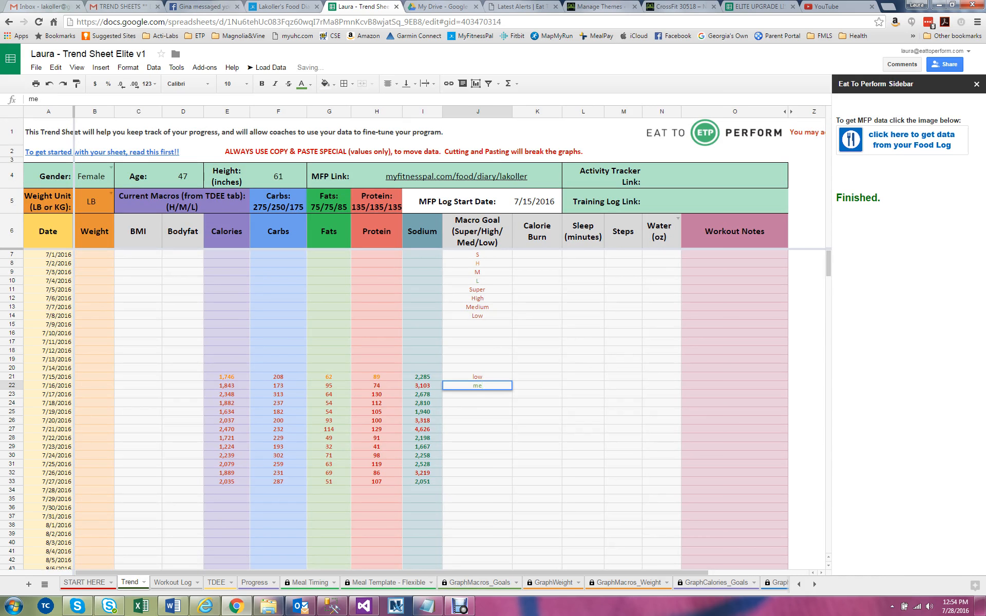
type("hig")
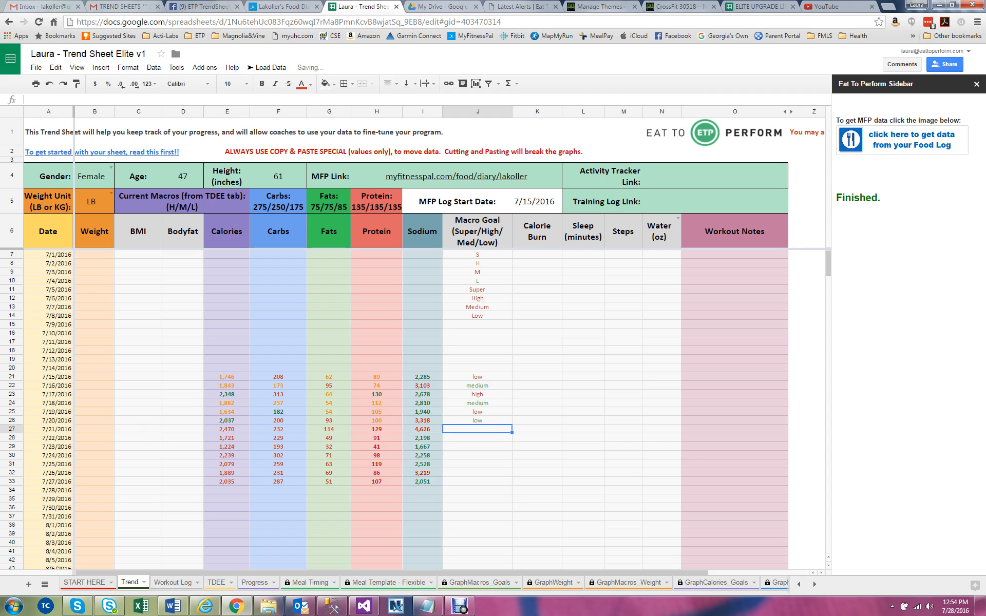
type("high")
left_click(477, 446)
type("medium")
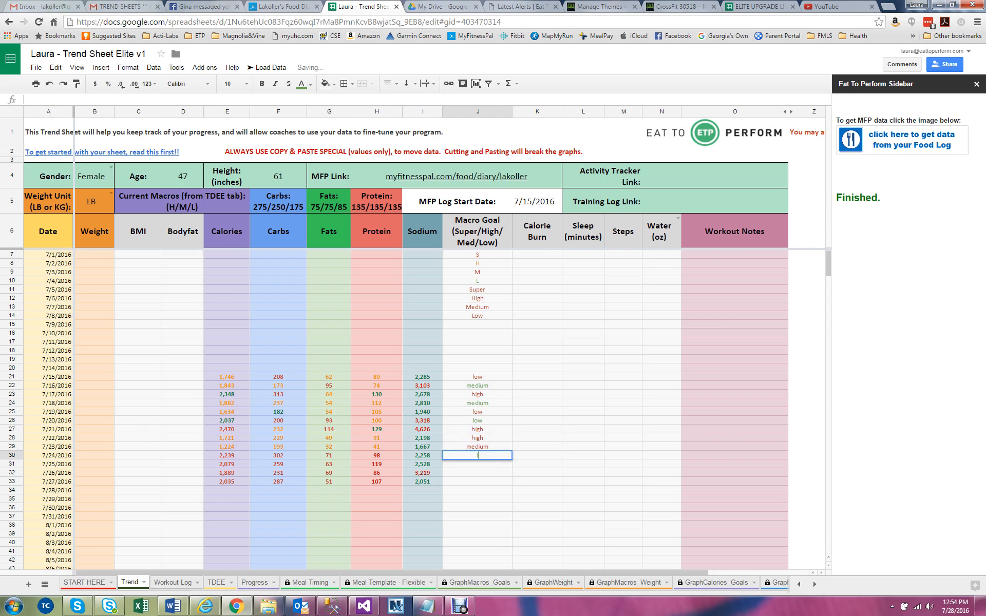
type("low")
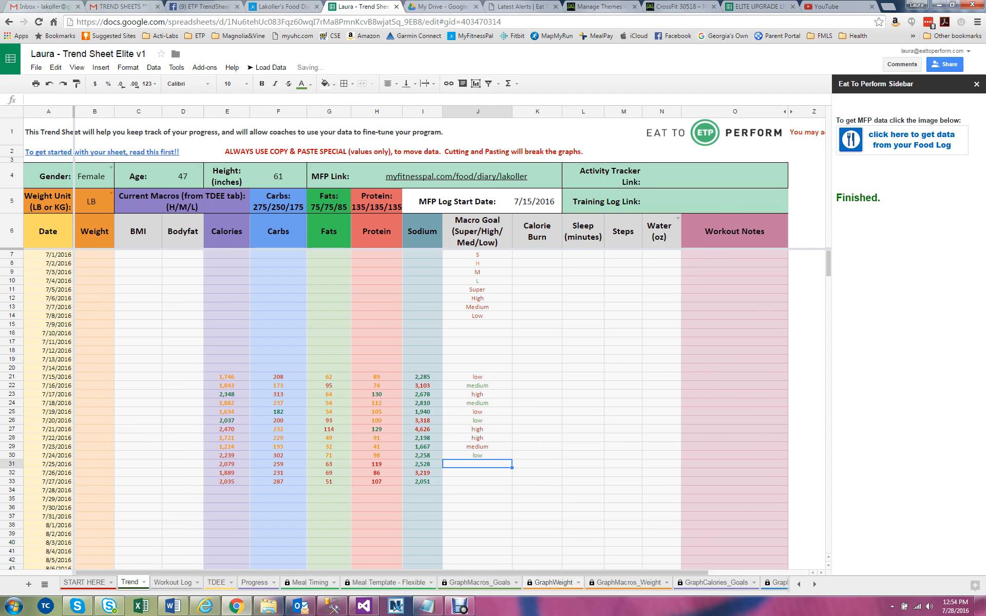
left_click(476, 581)
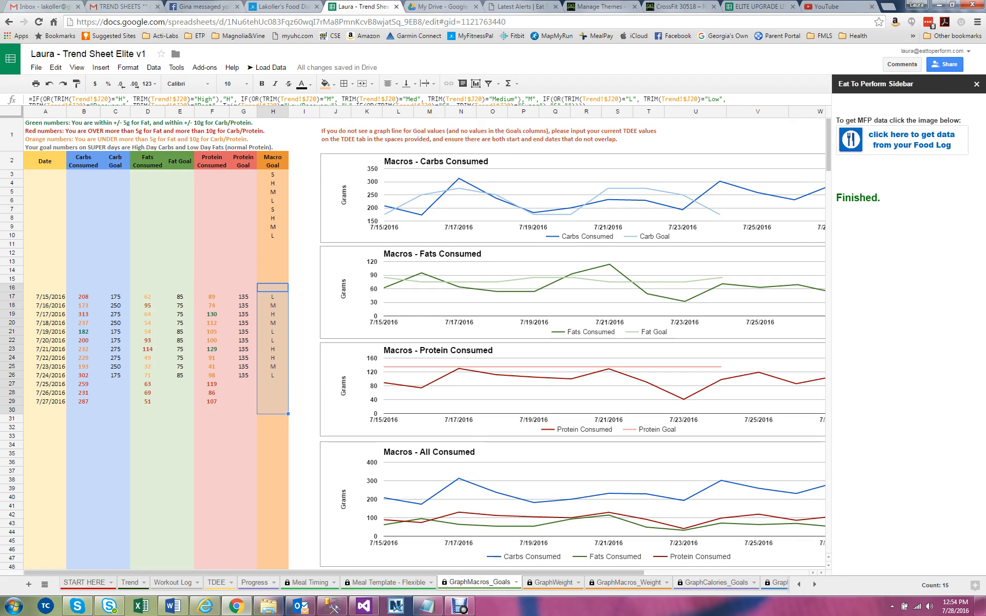
- Inspect the 7/19/2016 carbs value on the macro charts and return to the Trend sheet
left_click(83, 333)
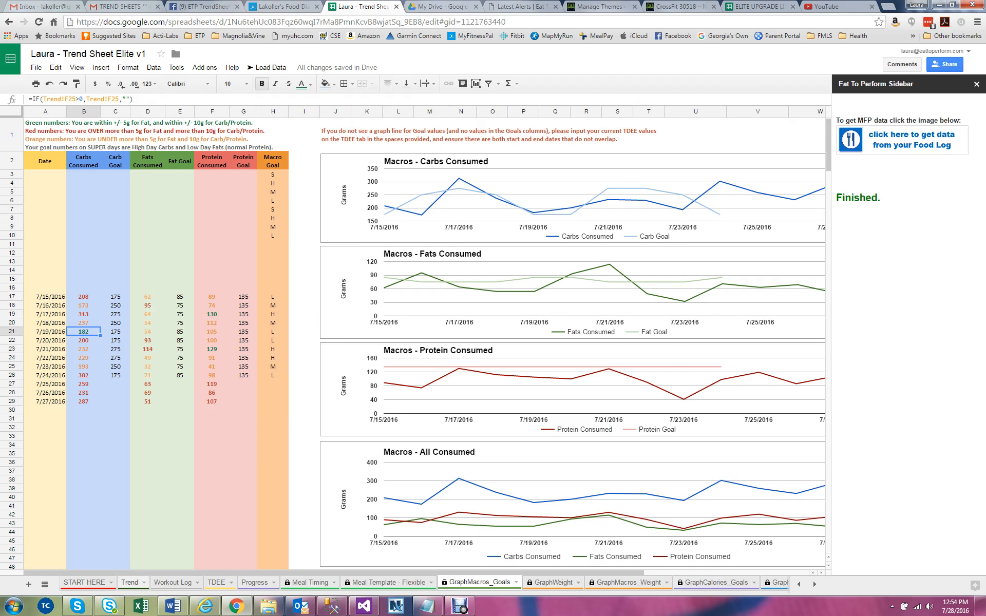
left_click(128, 583)
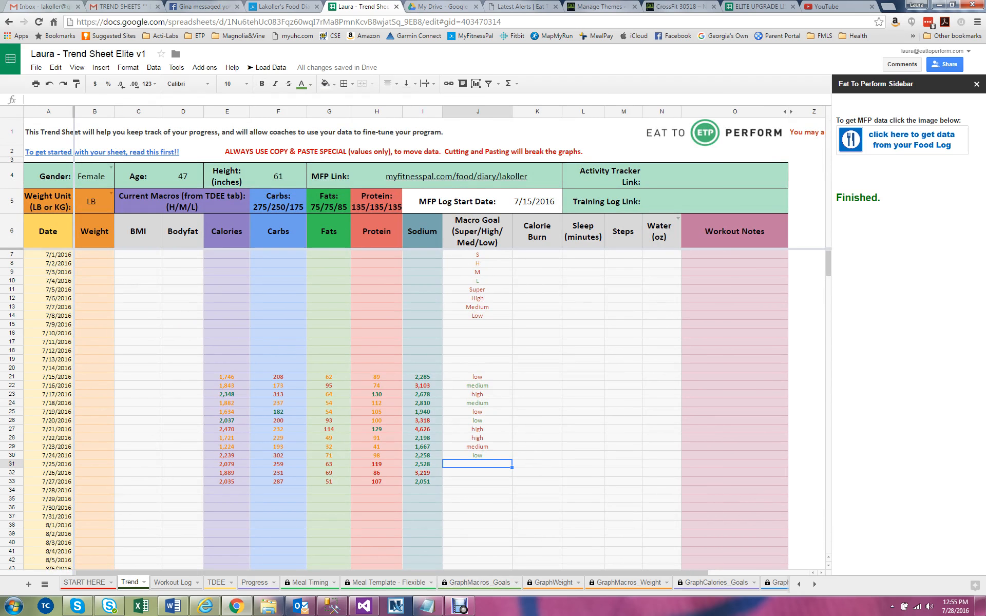